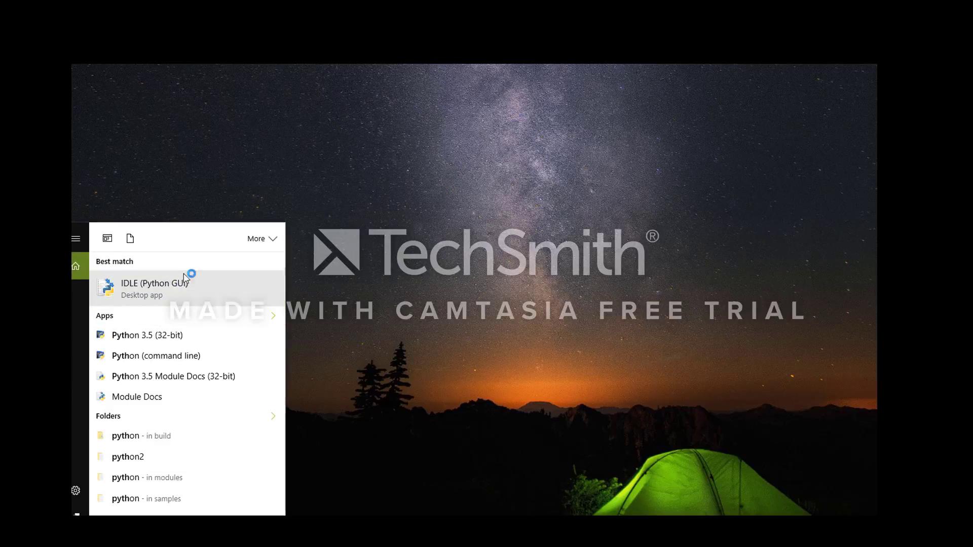
# Step: Launch IDLE from the Start menu and start a new empty script file
pyautogui.click(155, 288)
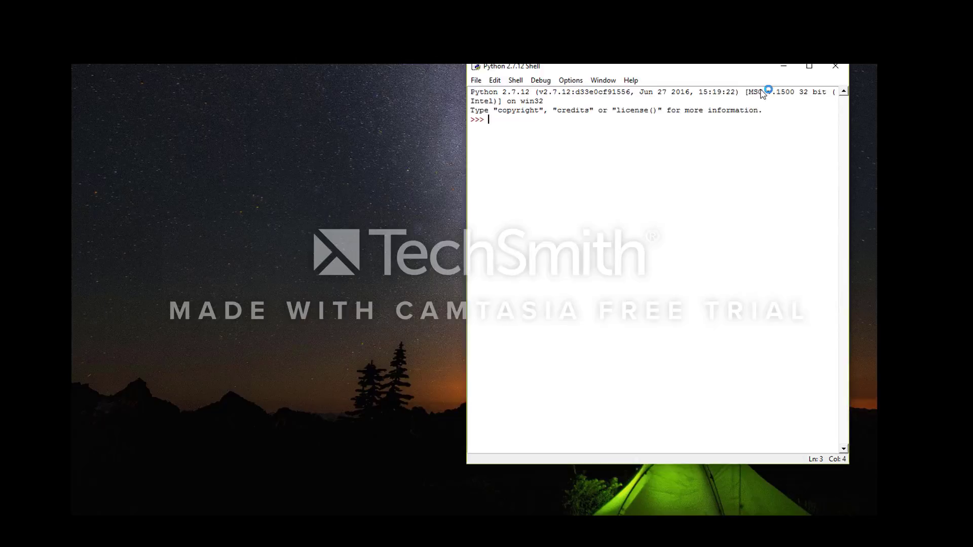
pyautogui.click(526, 112)
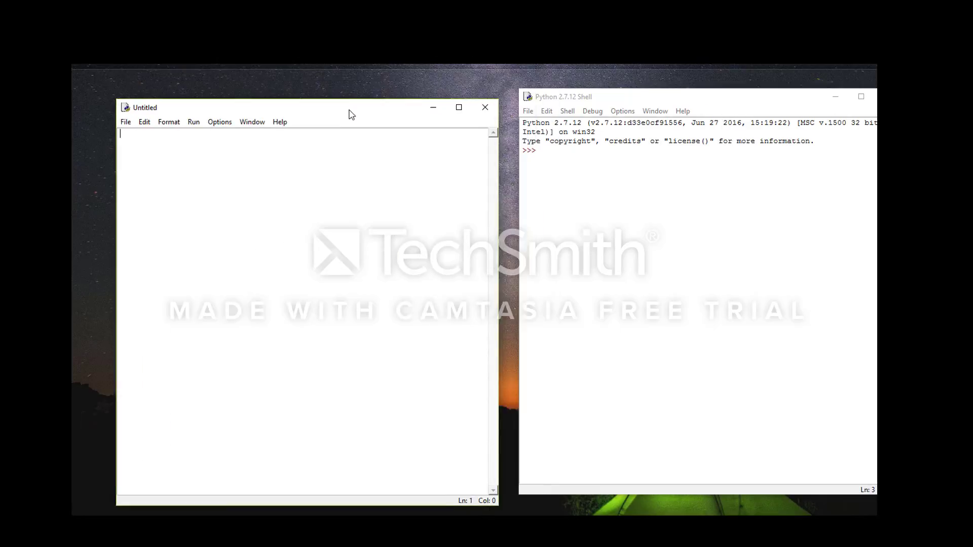
# Step: Save the new script as tutorial#1.py in the Python27 folder
pyautogui.click(125, 122)
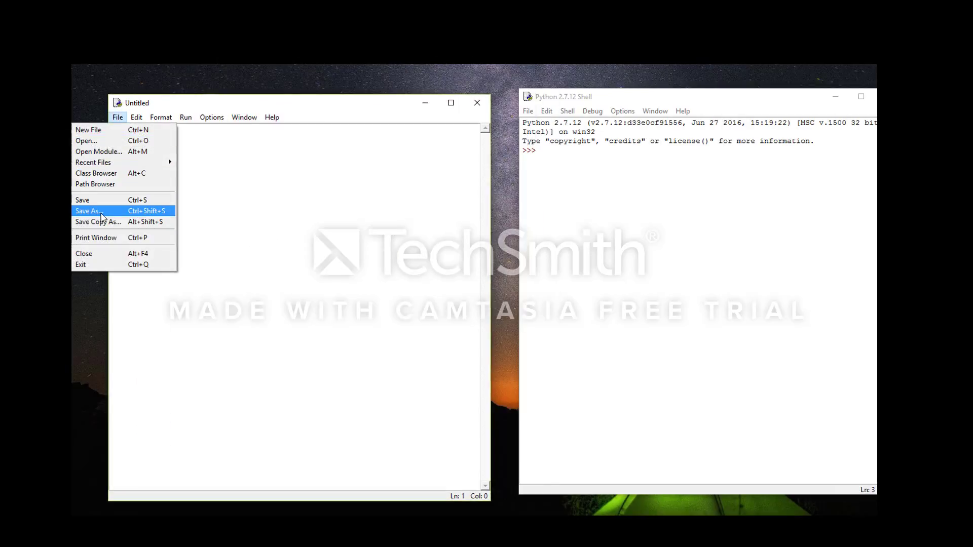
pyautogui.click(88, 211)
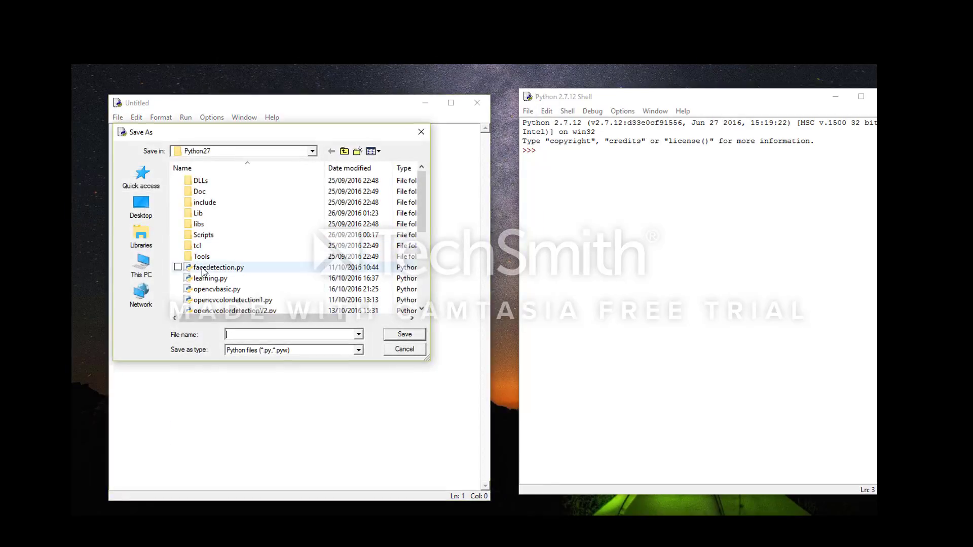
pyautogui.write('tutorial')
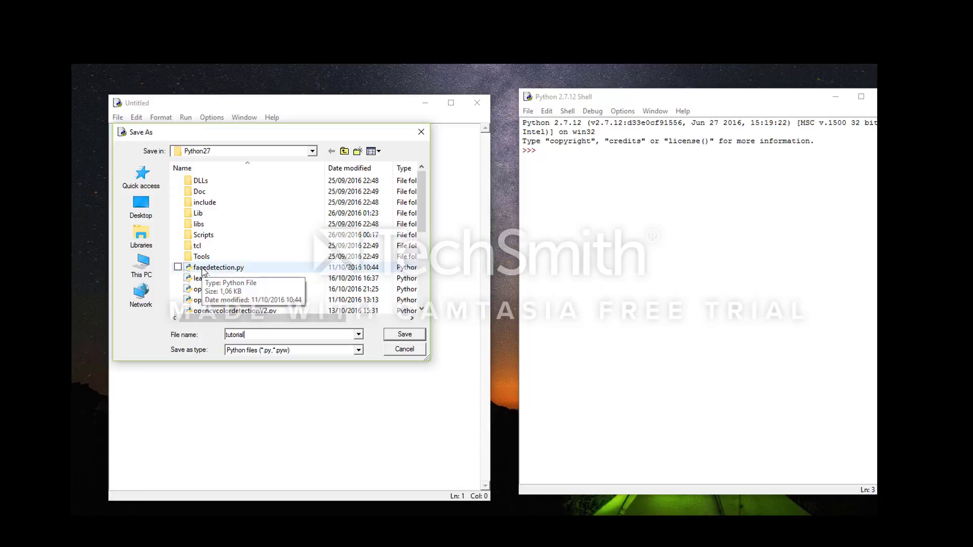
pyautogui.write('#1')
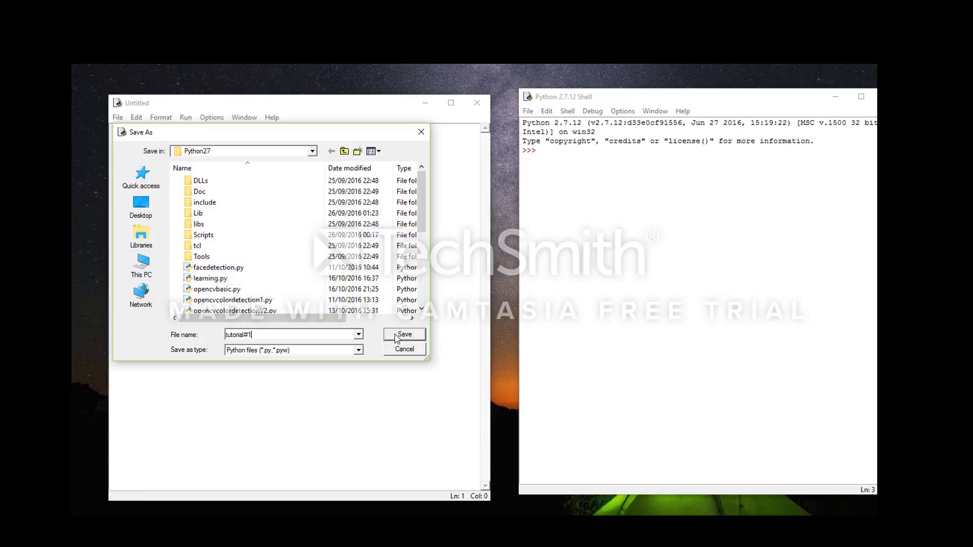
pyautogui.click(404, 333)
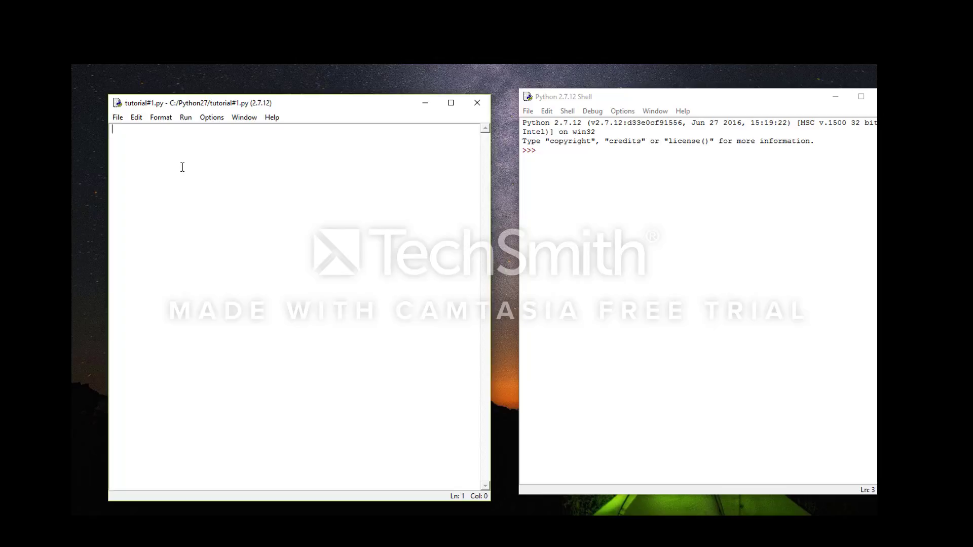
# Step: Write the two import lines: 'import numpy as np' and 'import cv2'
pyautogui.write('import')
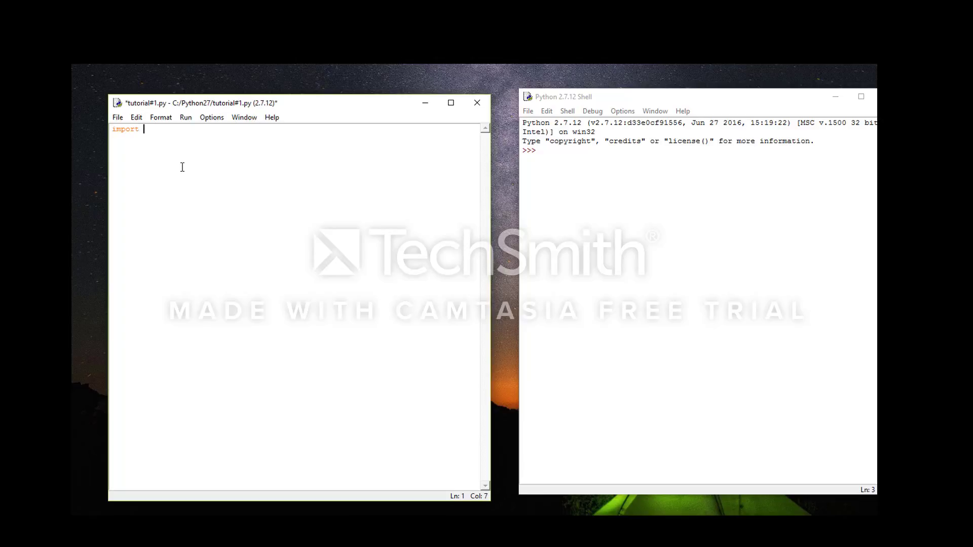
pyautogui.write('numpy as np')
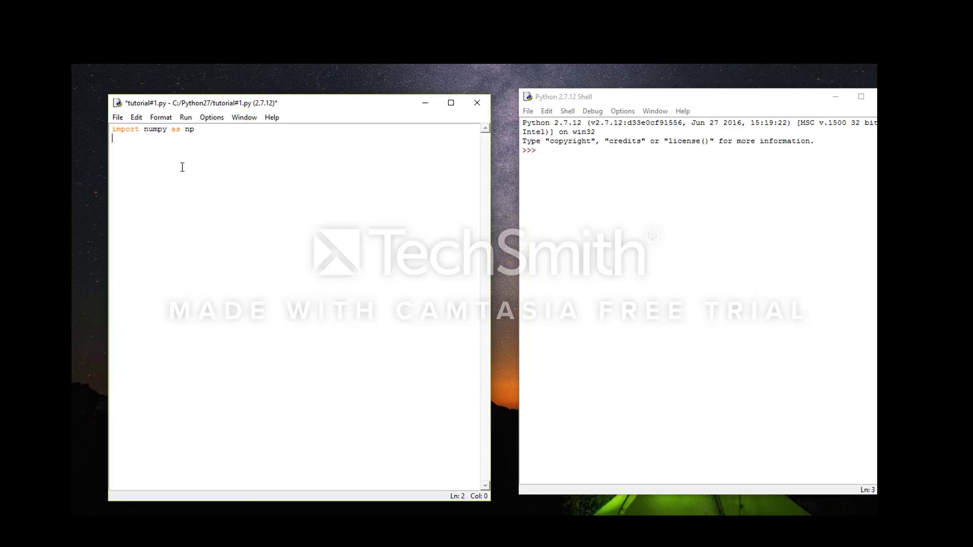
pyautogui.write('import')
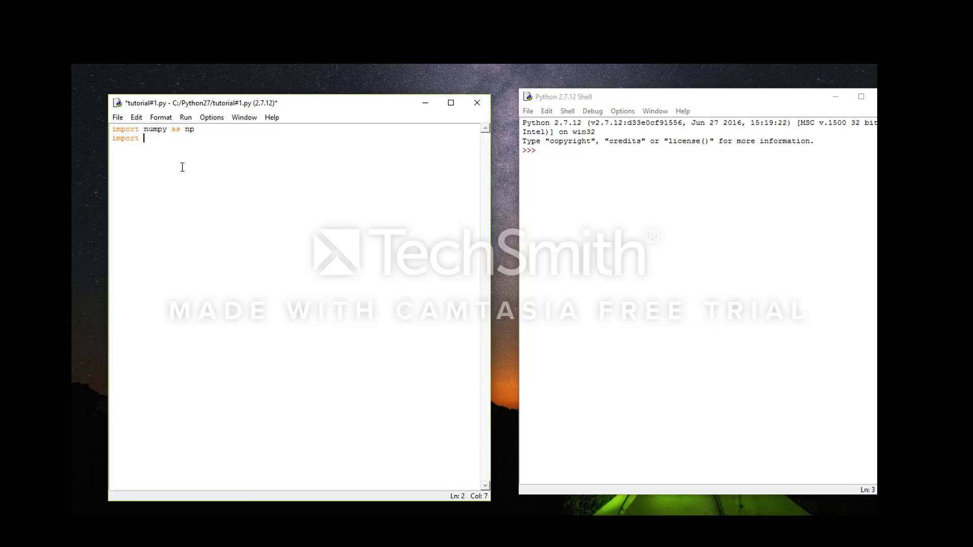
pyautogui.write('cv2')
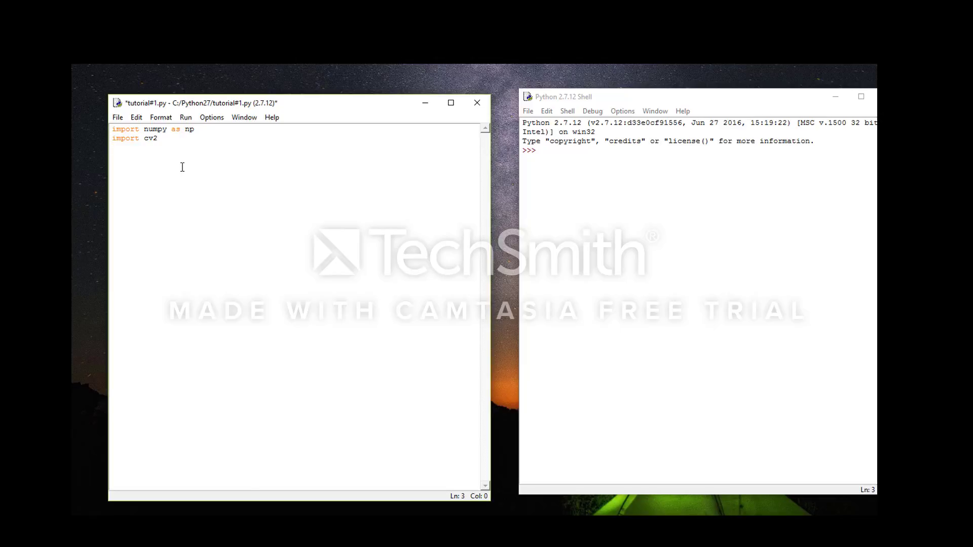
# Step: Write img = cv2.imread('C:\Pictures\cat.jpg', 0) and begin a comment line with #
pyautogui.write('ing')
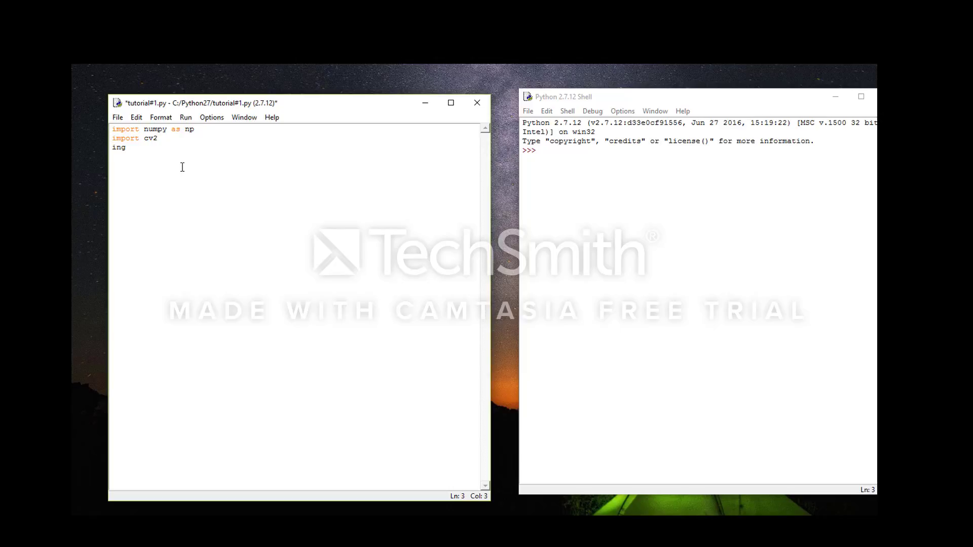
pyautogui.write('= cv')
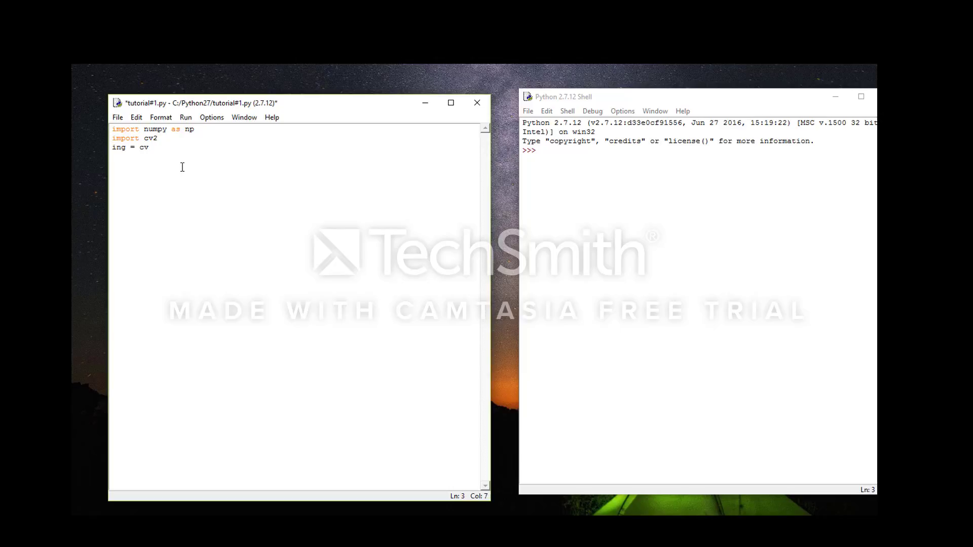
pyautogui.write('2.imread(')
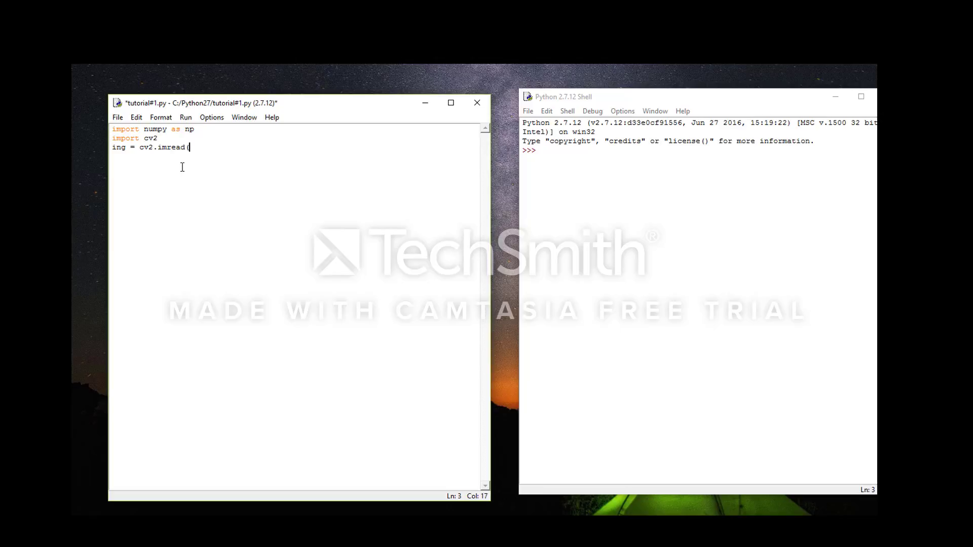
pyautogui.write("'")
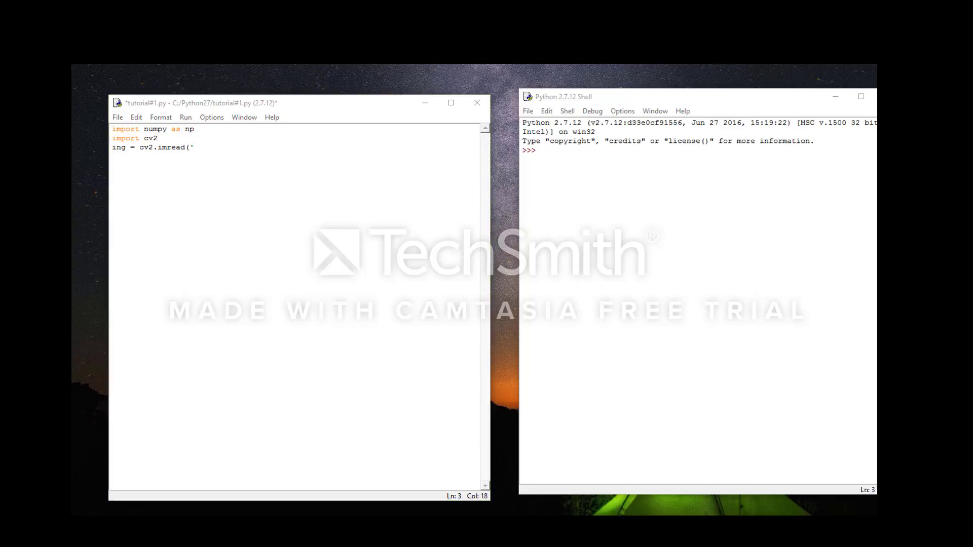
pyautogui.write('C:\\Pictures\\cat.jpg')
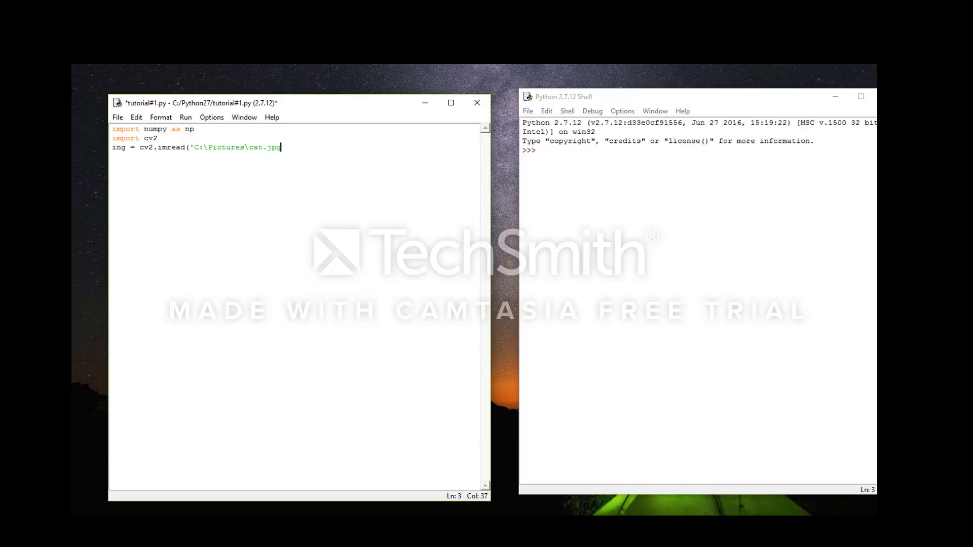
pyautogui.moveTo(223, 399)
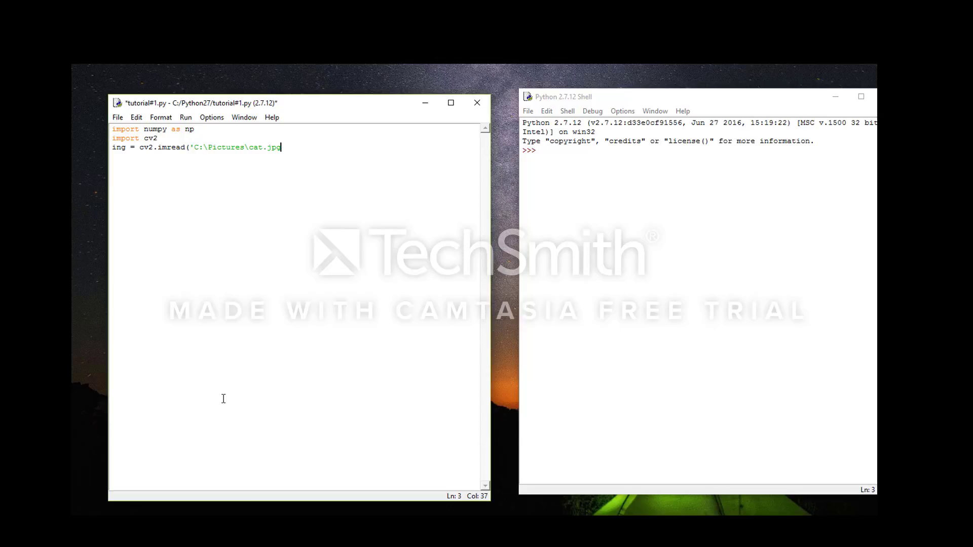
pyautogui.write("'")
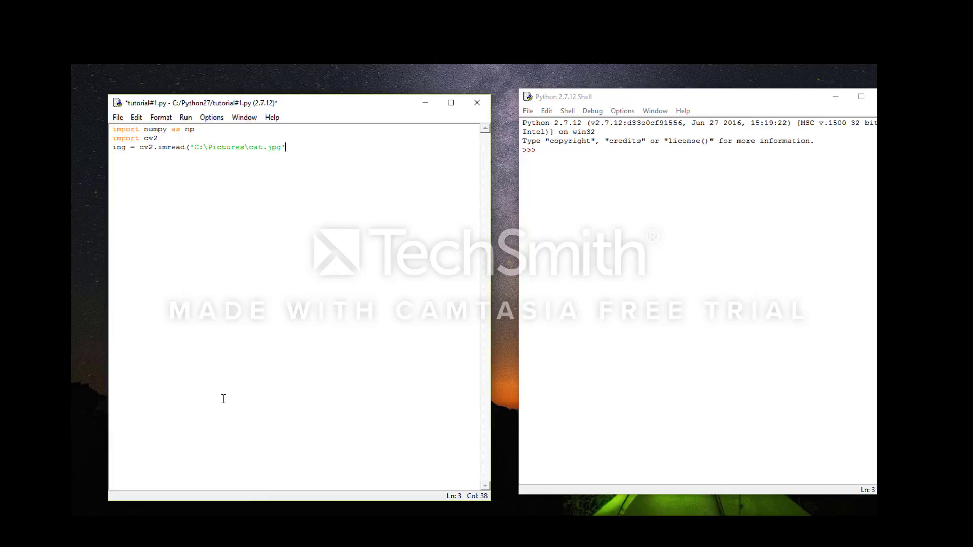
pyautogui.write(', 0)')
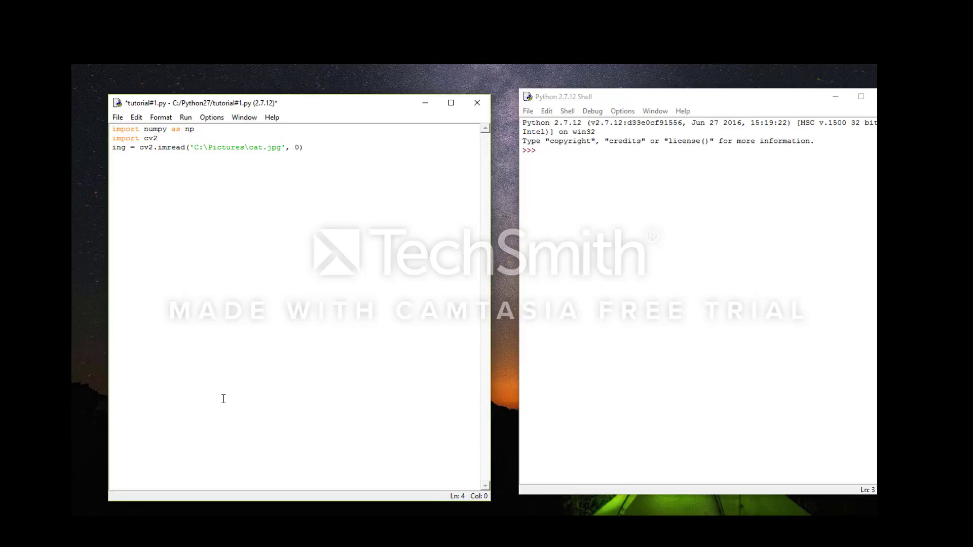
pyautogui.write('#')
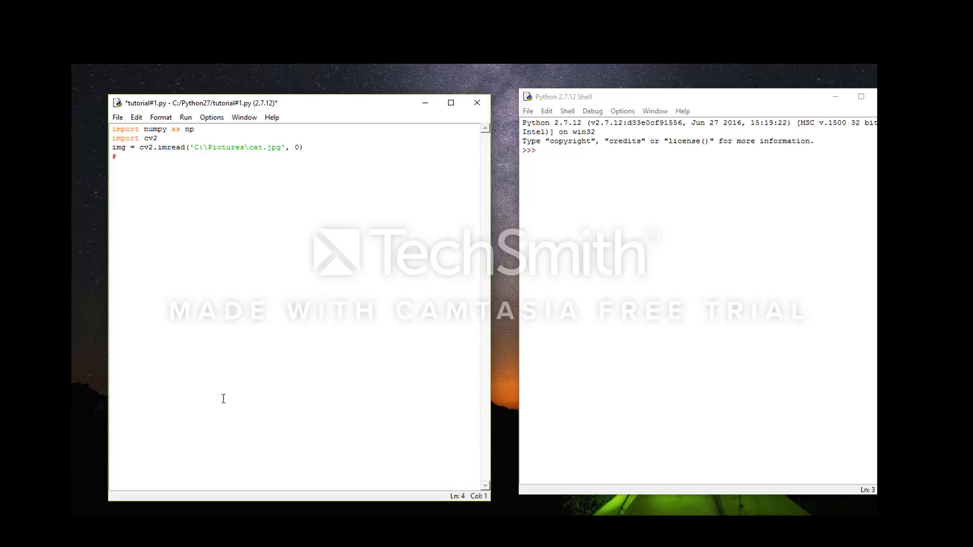
pyautogui.moveTo(173, 188)
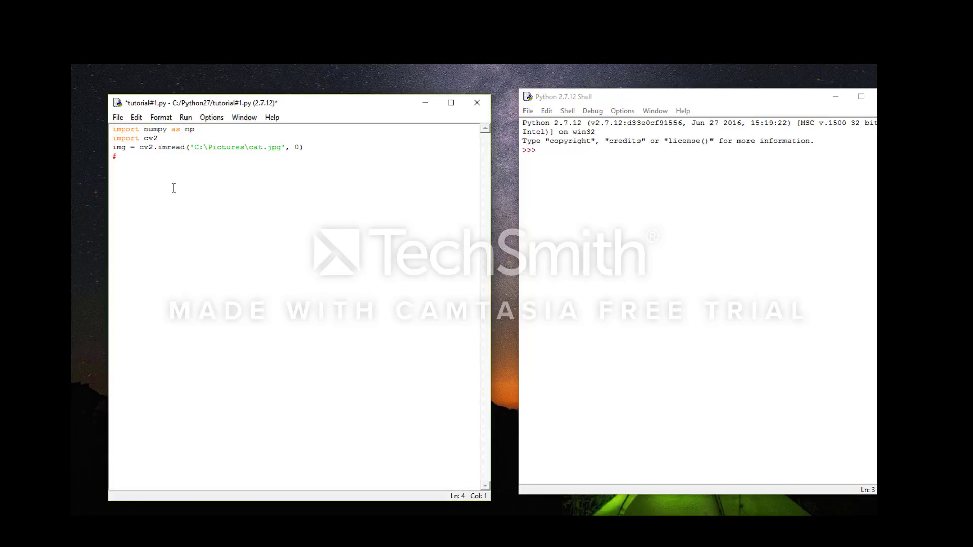
pyautogui.moveTo(189, 151)
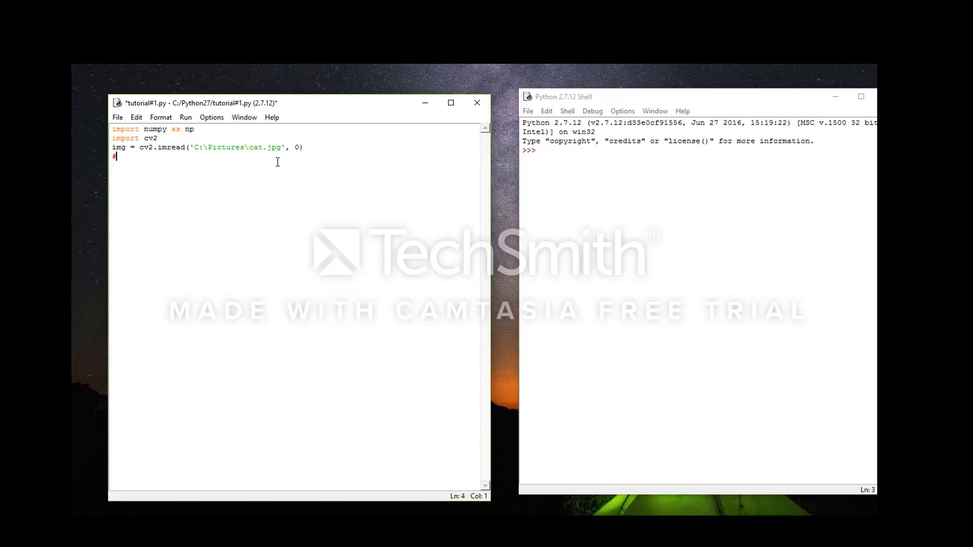
# Step: List cv2.IMREAD_COLOR and cv2.IMREAD_GRAYSCALE in the comment
pyautogui.write('cv2.')
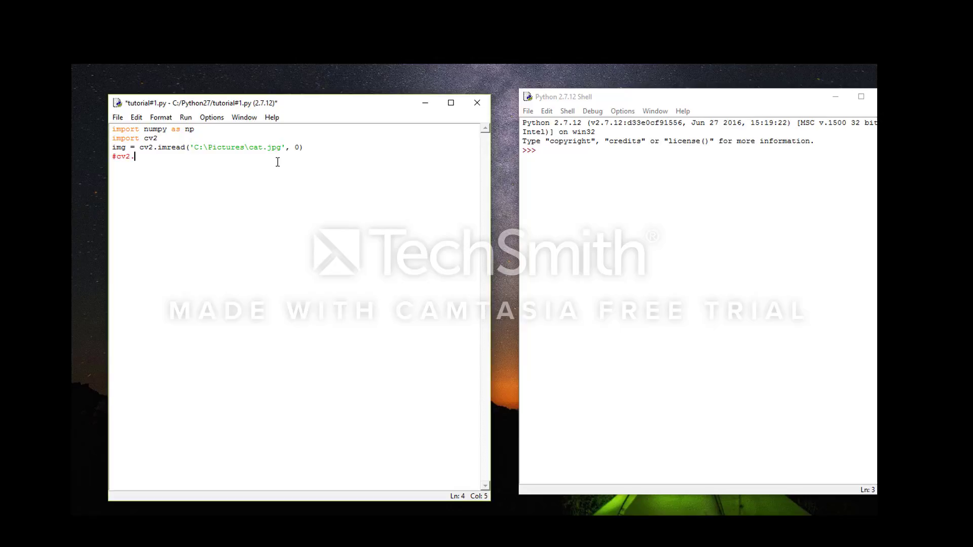
pyautogui.write('IMR')
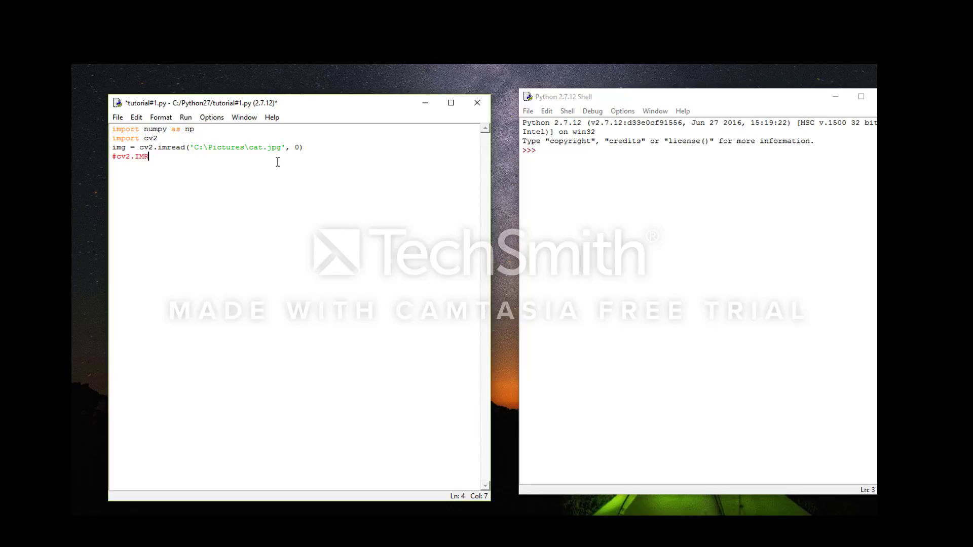
pyautogui.write('EAD_C')
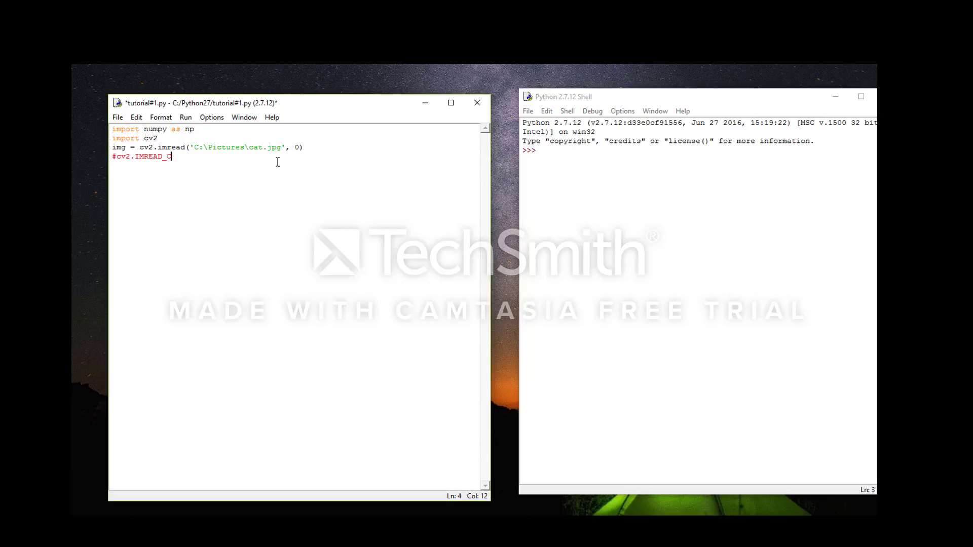
pyautogui.write('OLOR')
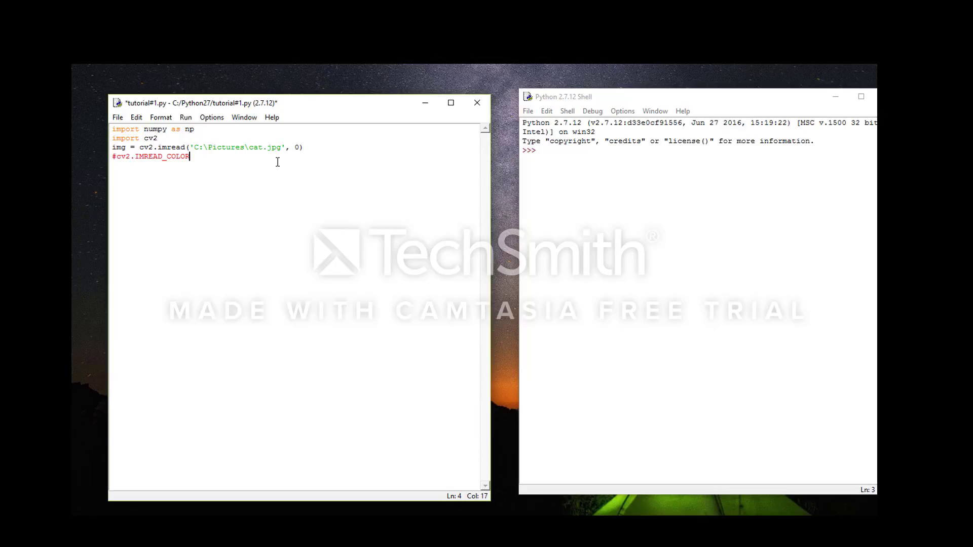
pyautogui.write('cv2.')
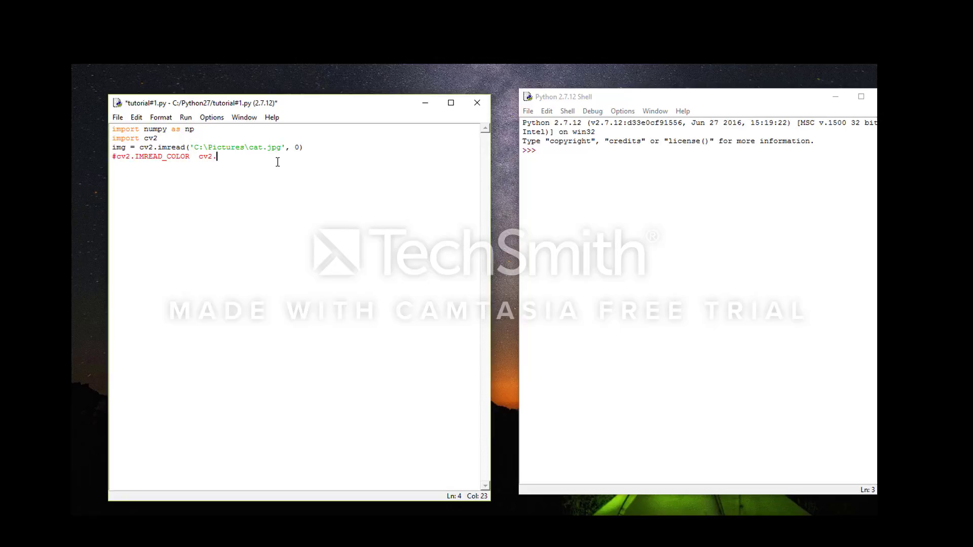
pyautogui.write('IMREAD_')
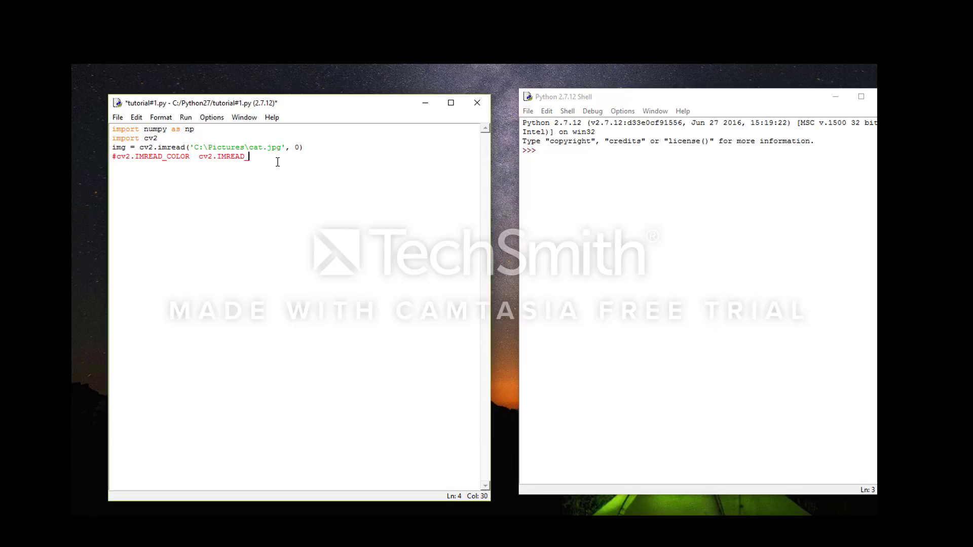
pyautogui.write('GRA')
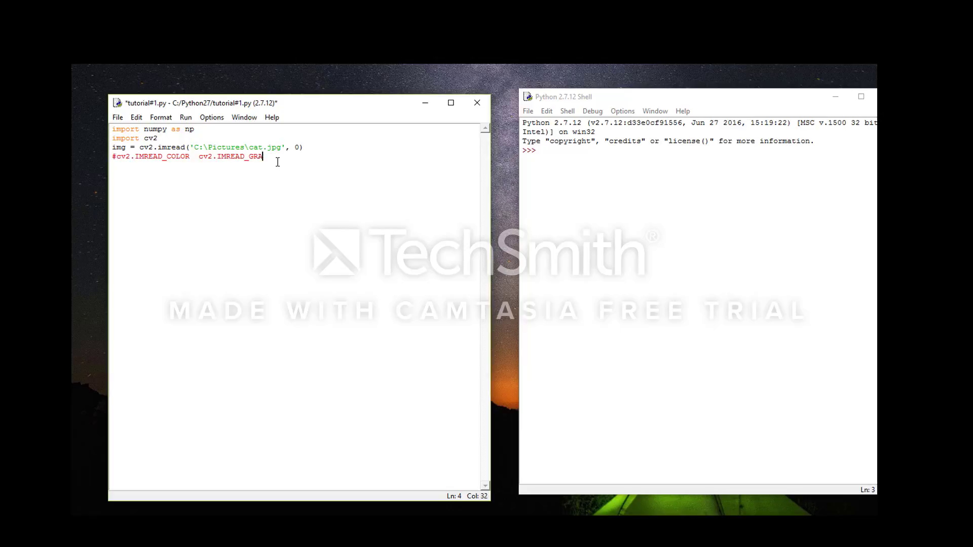
pyautogui.write('YSCALE')
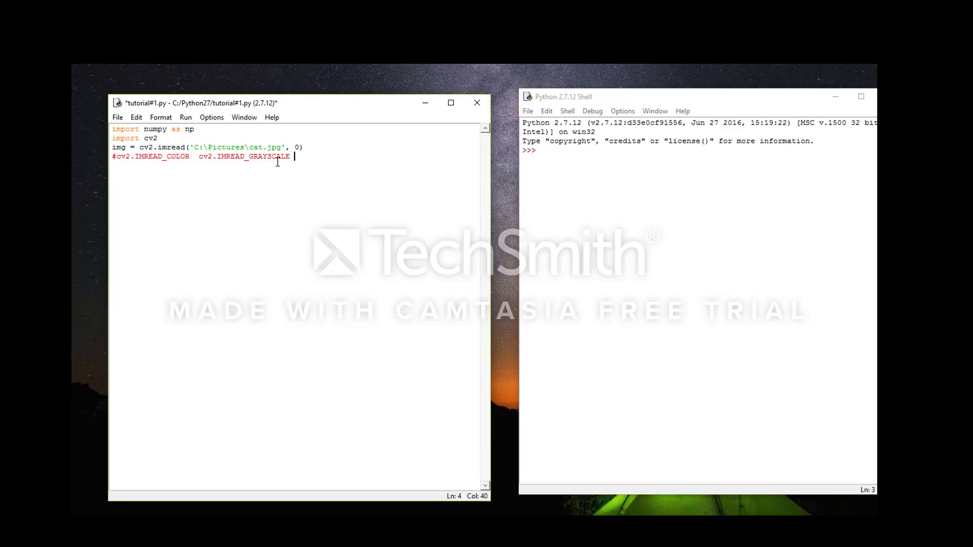
# Step: Add cv2.IMREAD_UNCHANGED to the comment and relate the 0 flag to the grayscale mode
pyautogui.write('cv2.IMR')
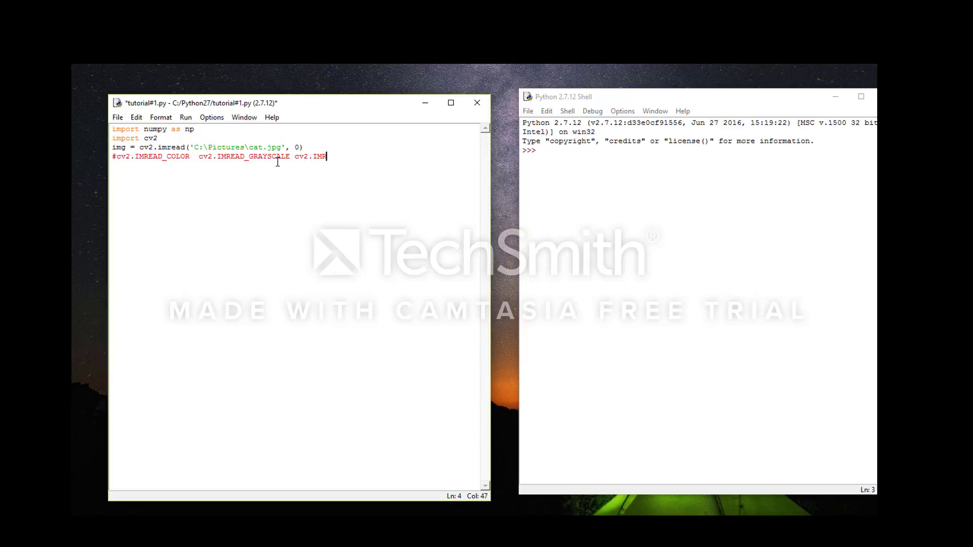
pyautogui.write('EAD')
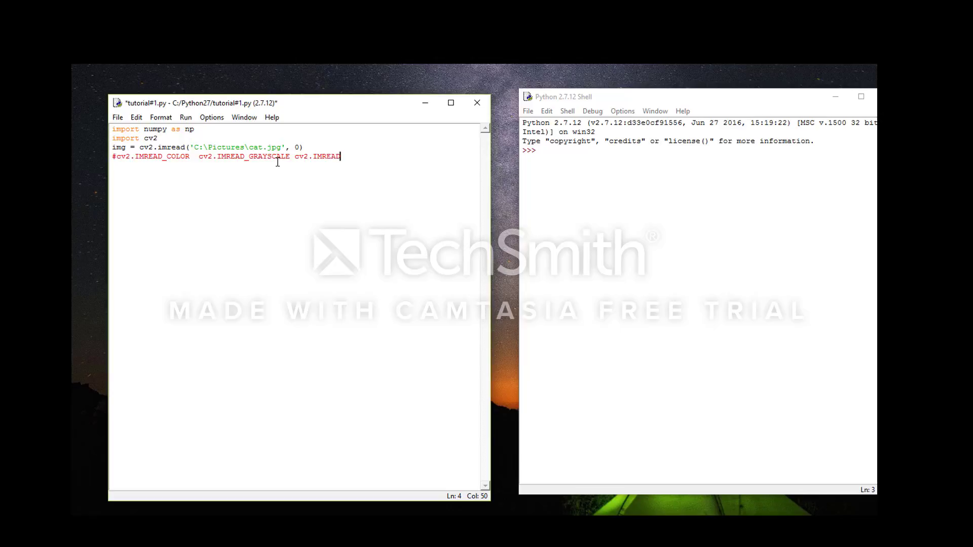
pyautogui.write(')UNC')
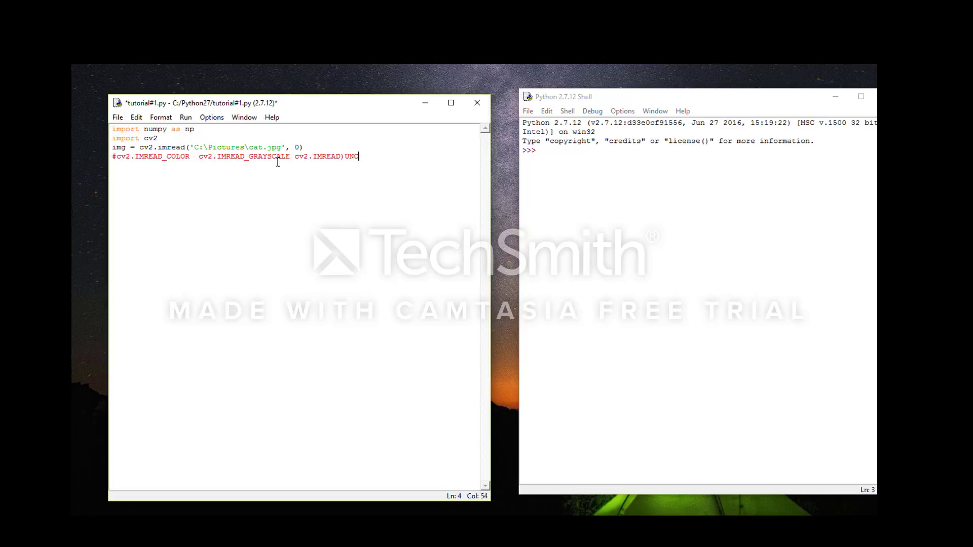
pyautogui.write('HANGED')
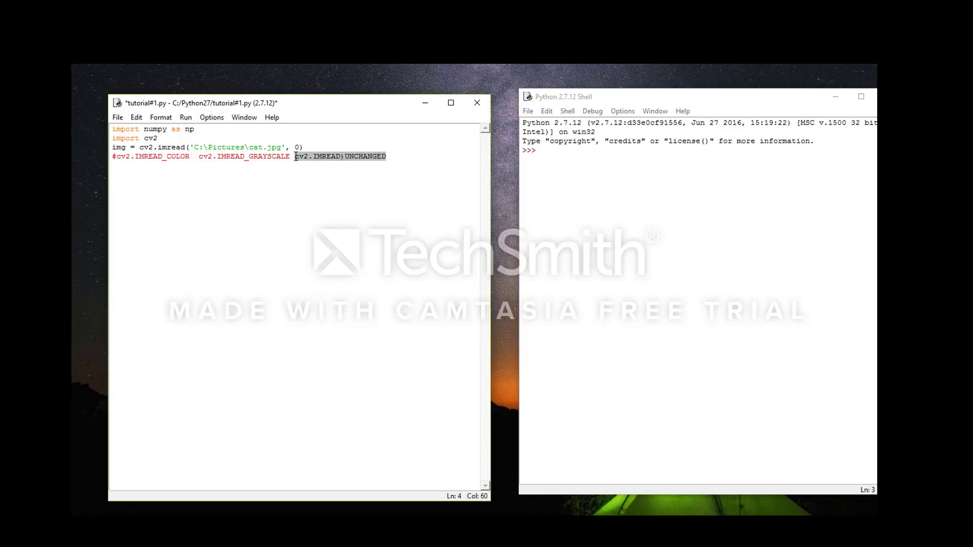
pyautogui.click(297, 147)
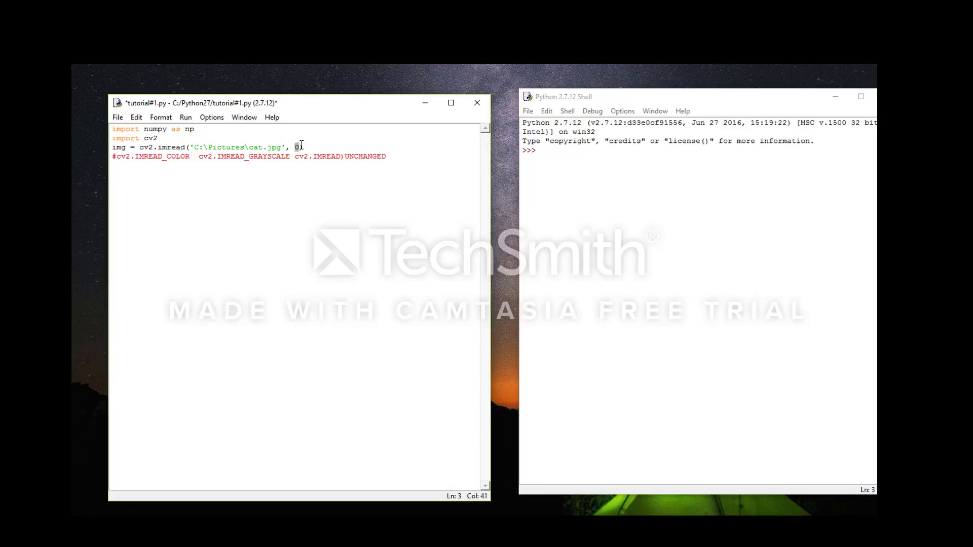
pyautogui.doubleClick(165, 156)
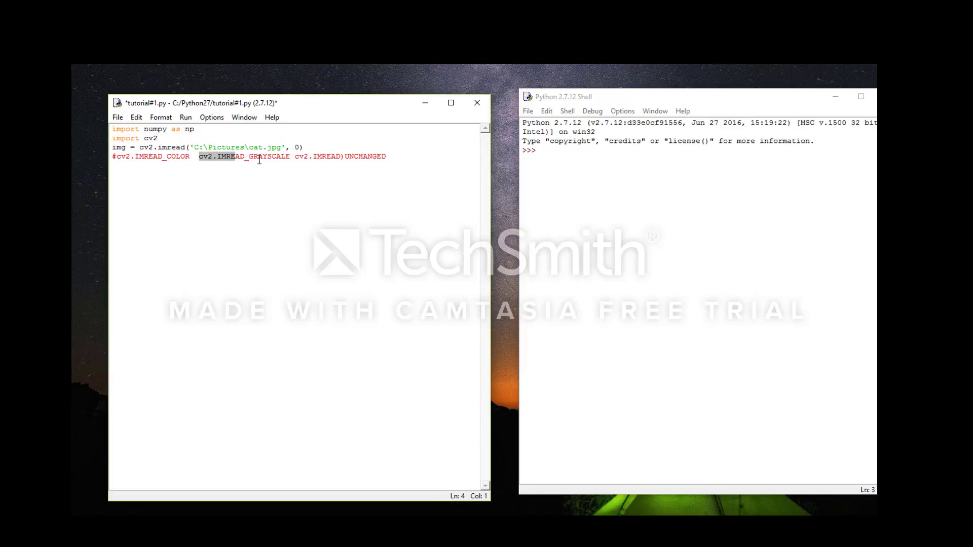
pyautogui.click(341, 156)
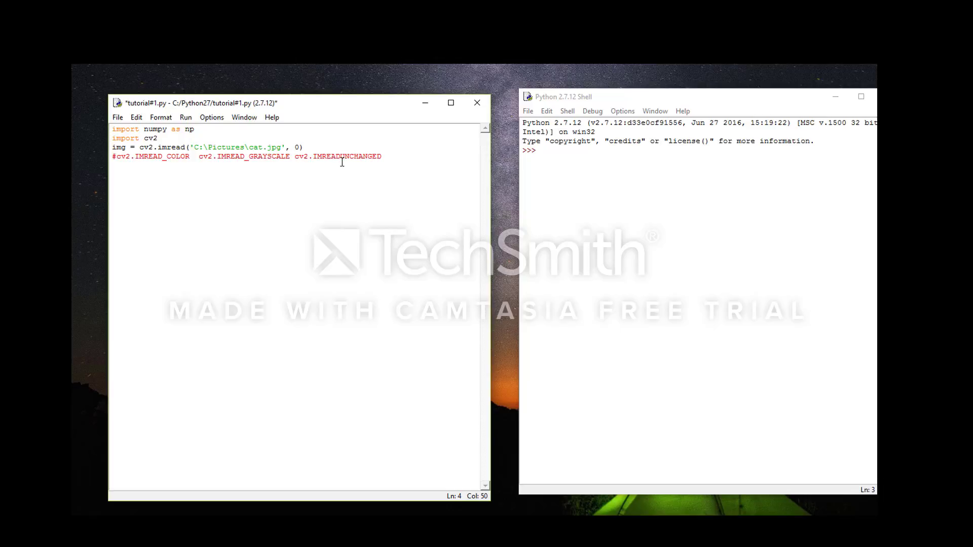
pyautogui.write('.')
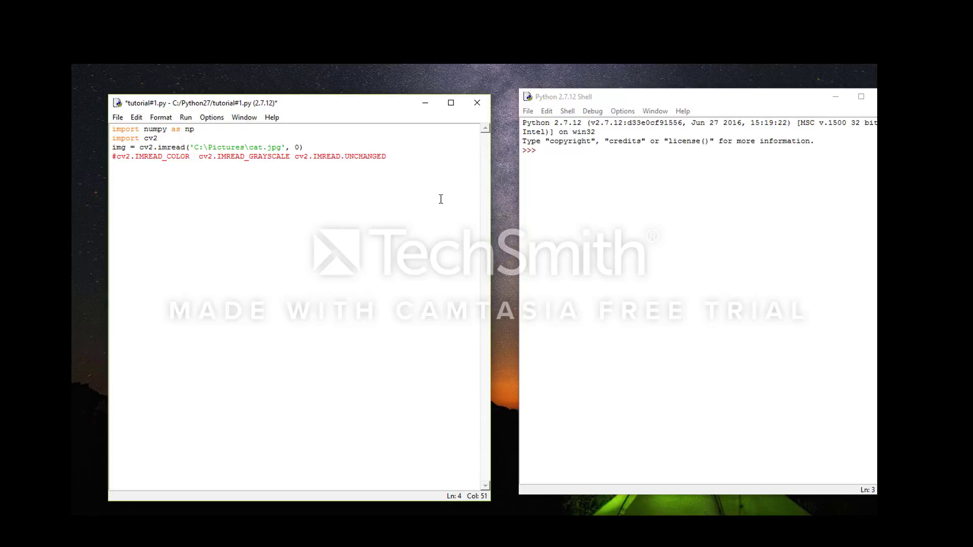
pyautogui.moveTo(435, 191)
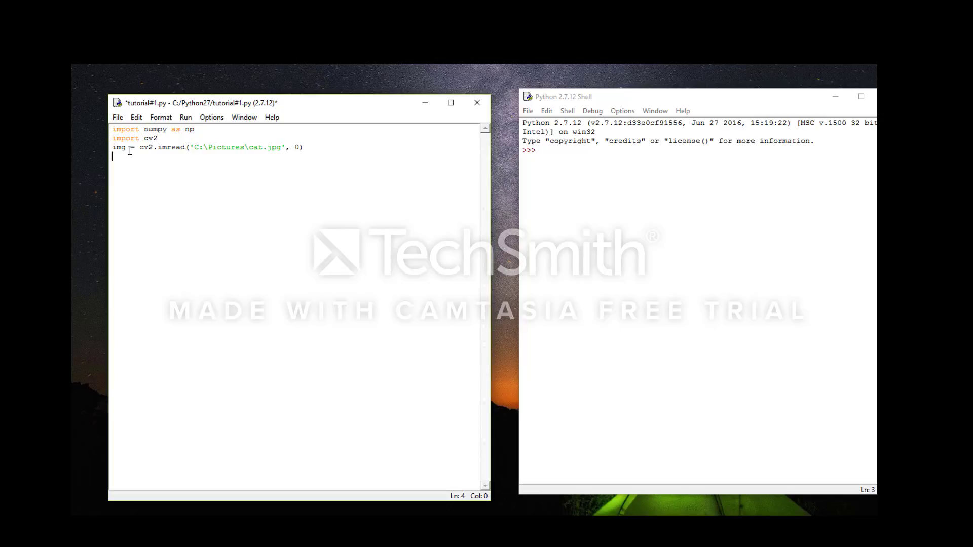
# Step: Write cv2.imshow('CAT', img) to show the image in a window named CAT
pyautogui.write('cv2.')
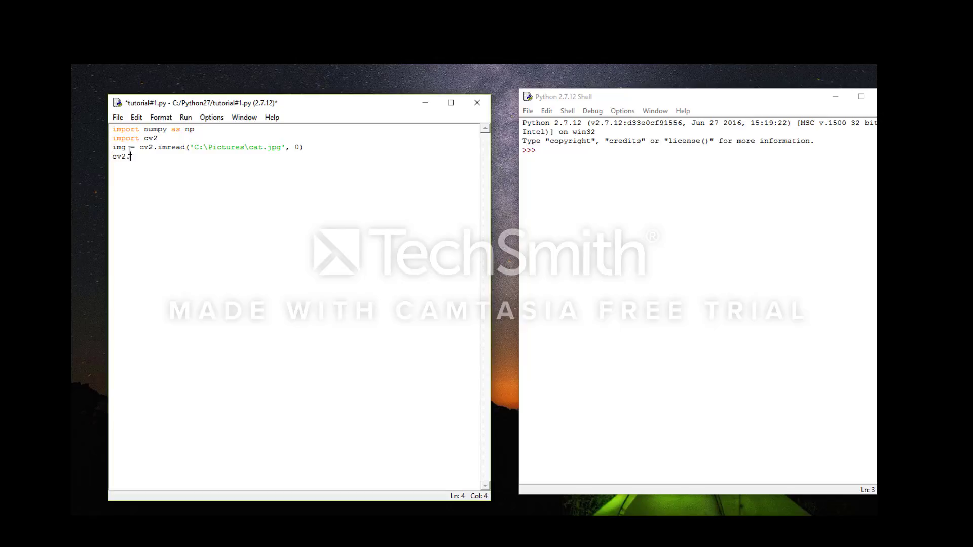
pyautogui.write('imsho')
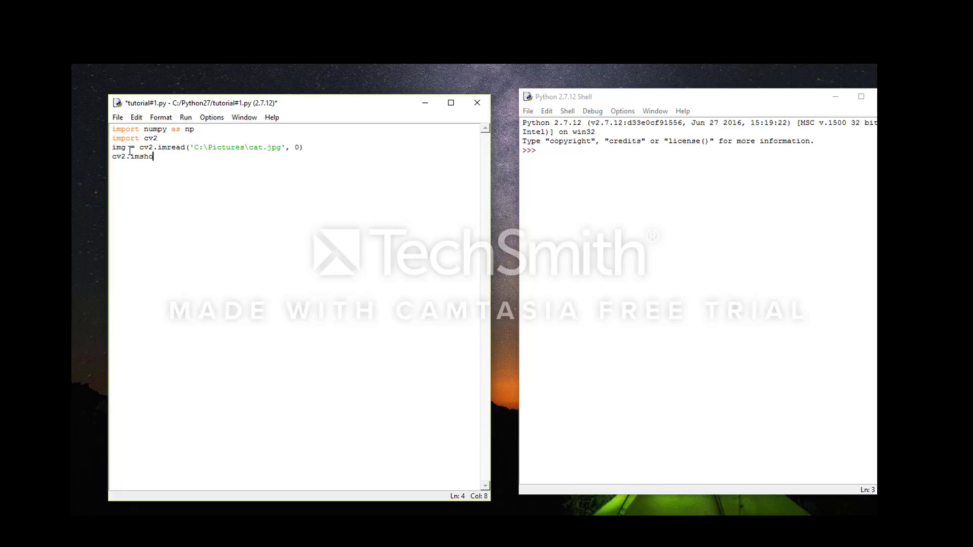
pyautogui.write('w')
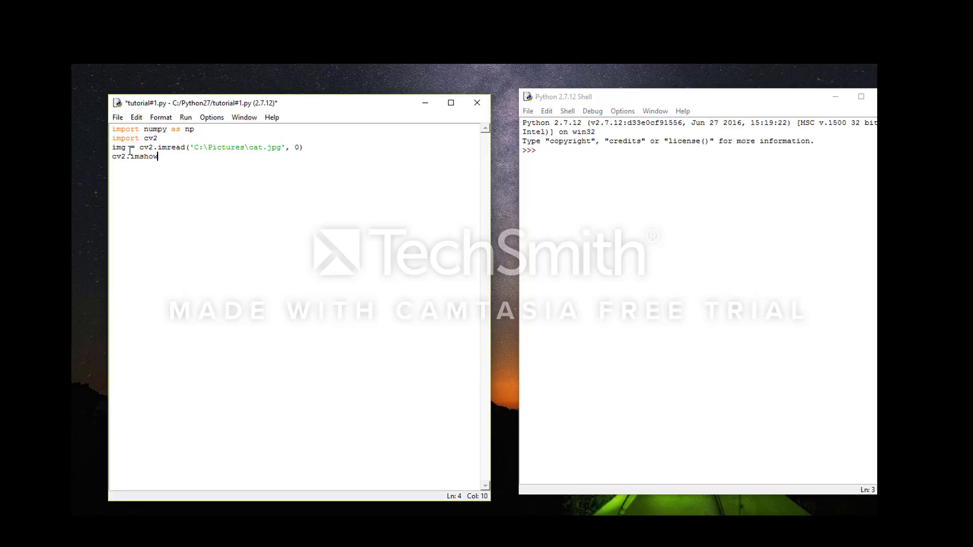
pyautogui.write("('")
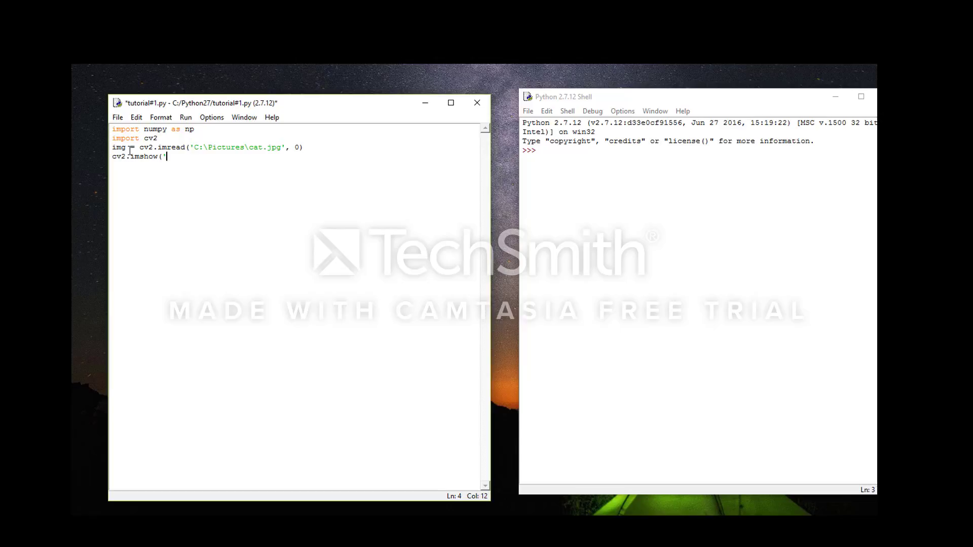
pyautogui.write('CAT')
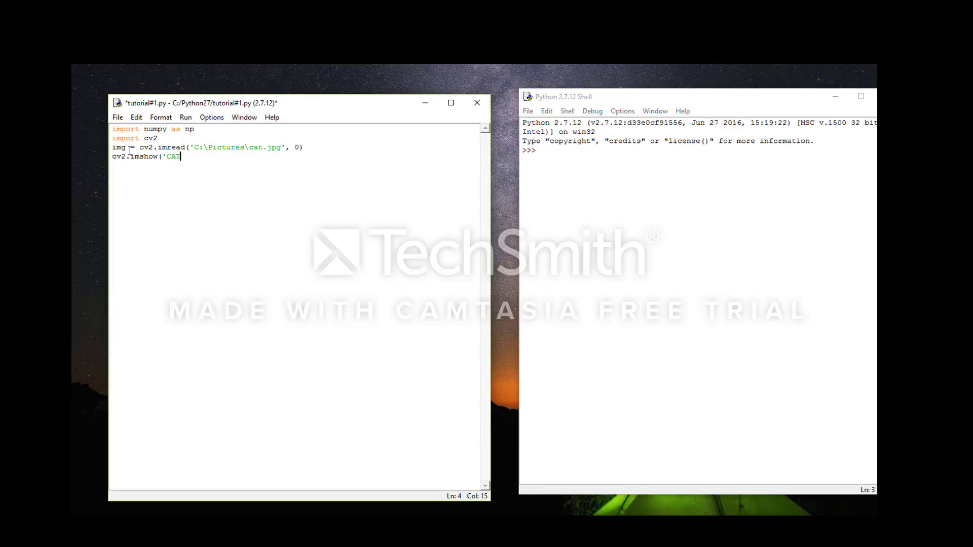
pyautogui.write("',")
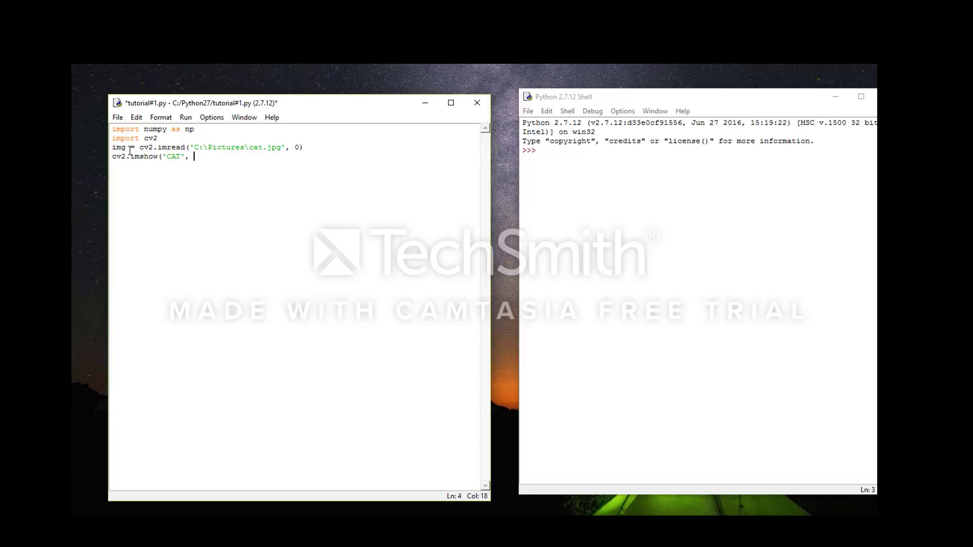
pyautogui.write('img')
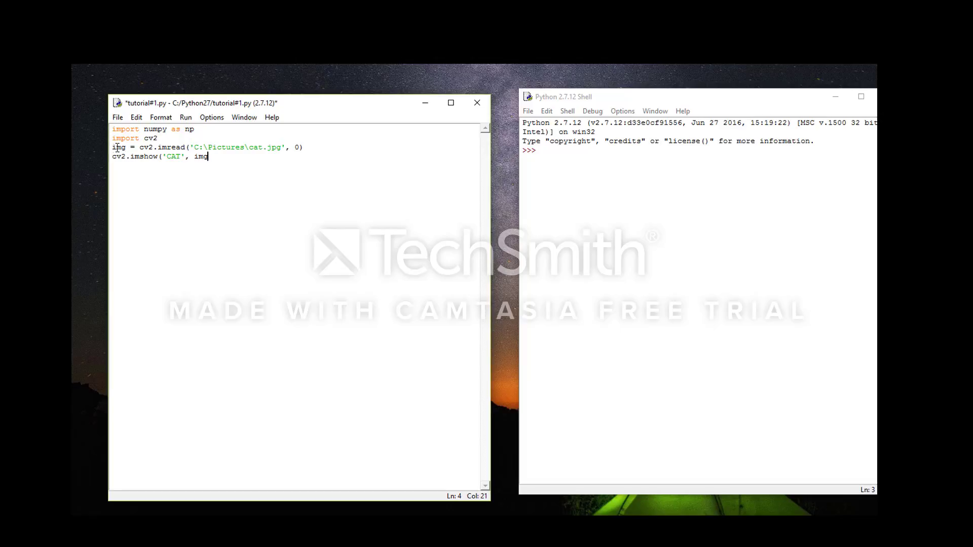
pyautogui.moveTo(253, 168)
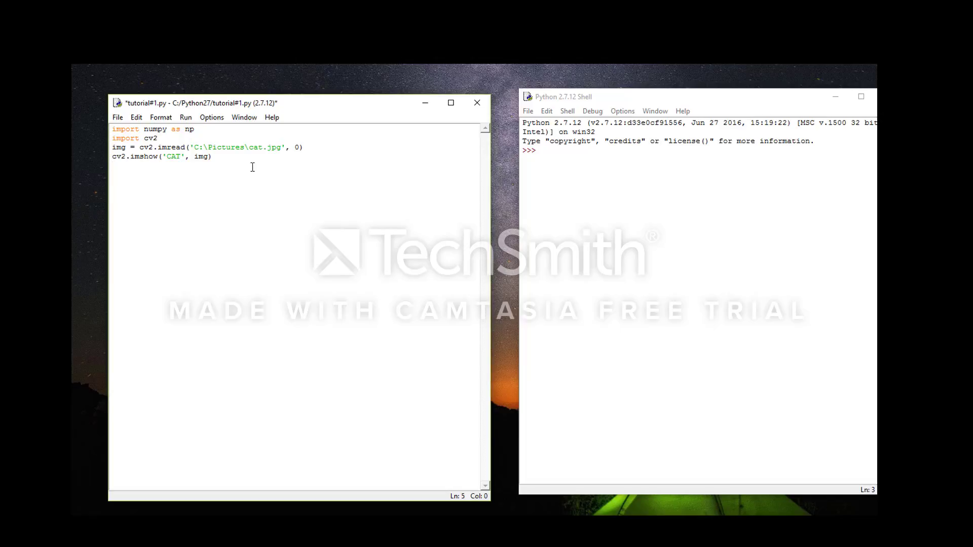
# Step: Write cv2.waitKey(0) so the script waits for a key press
pyautogui.write('cv')
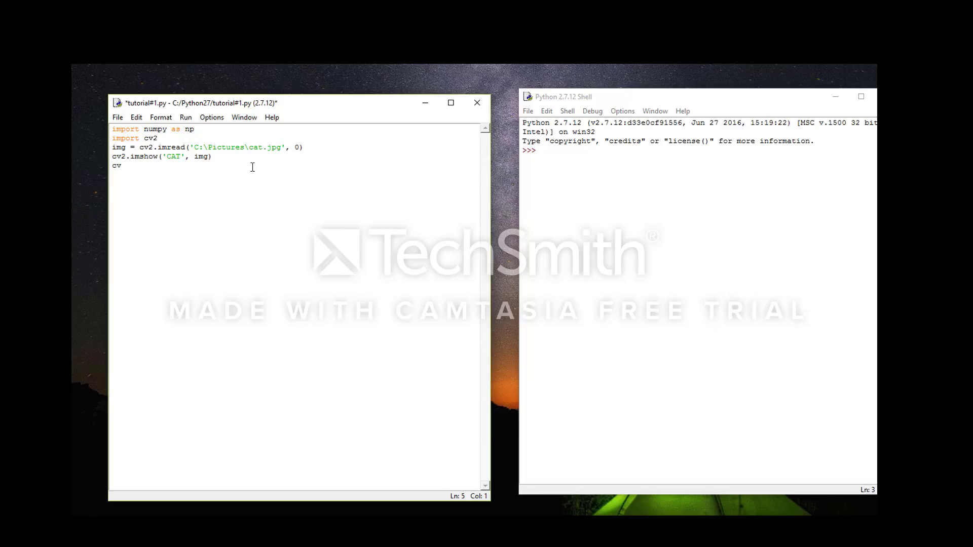
pyautogui.write('2.w')
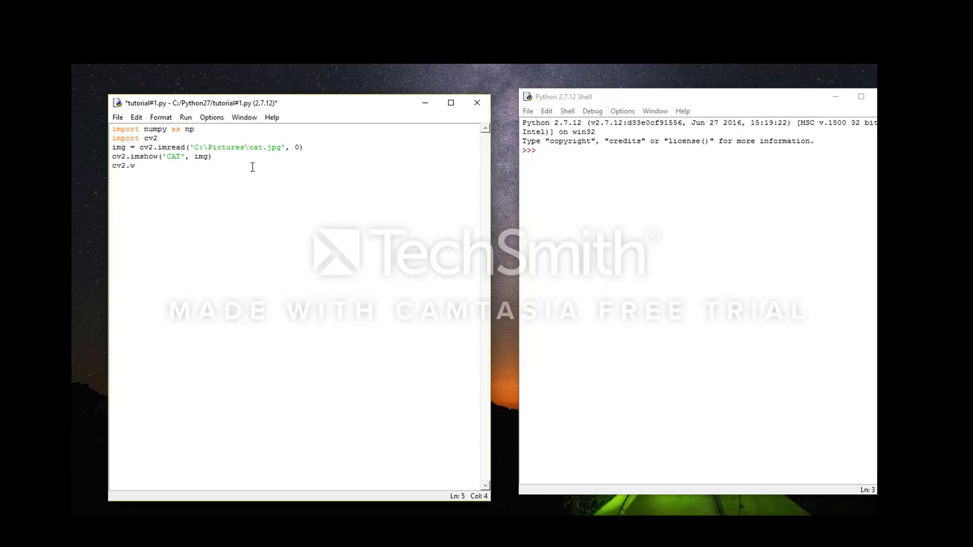
pyautogui.write('aitKe')
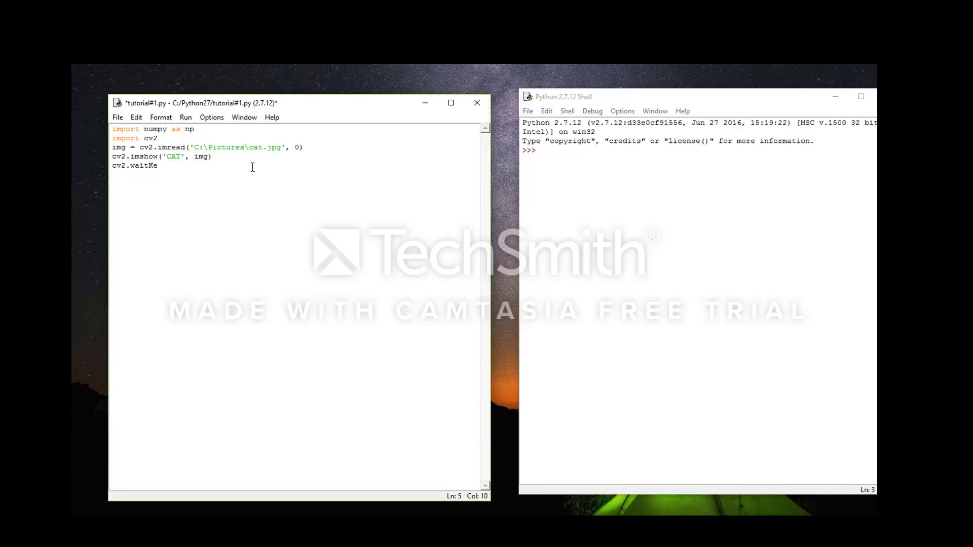
pyautogui.write('y')
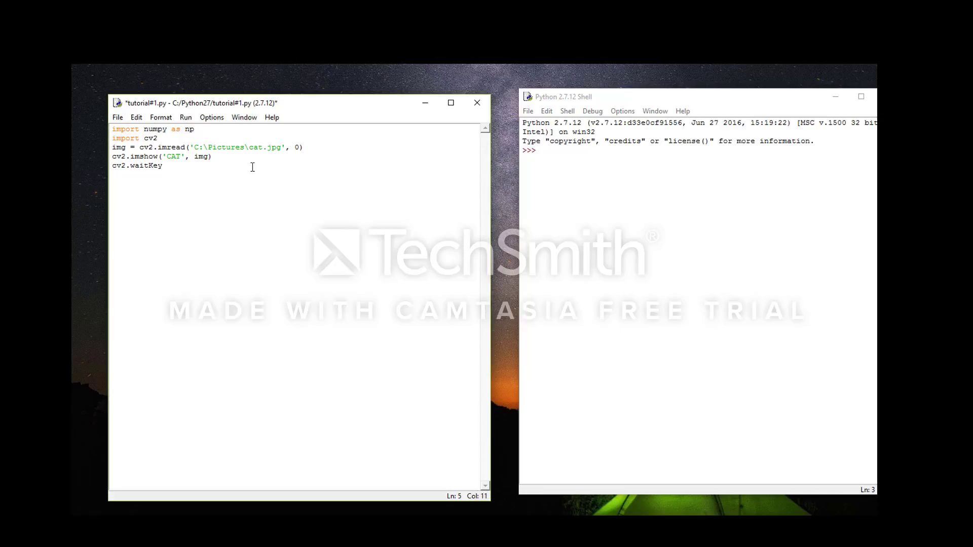
pyautogui.write('(0)')
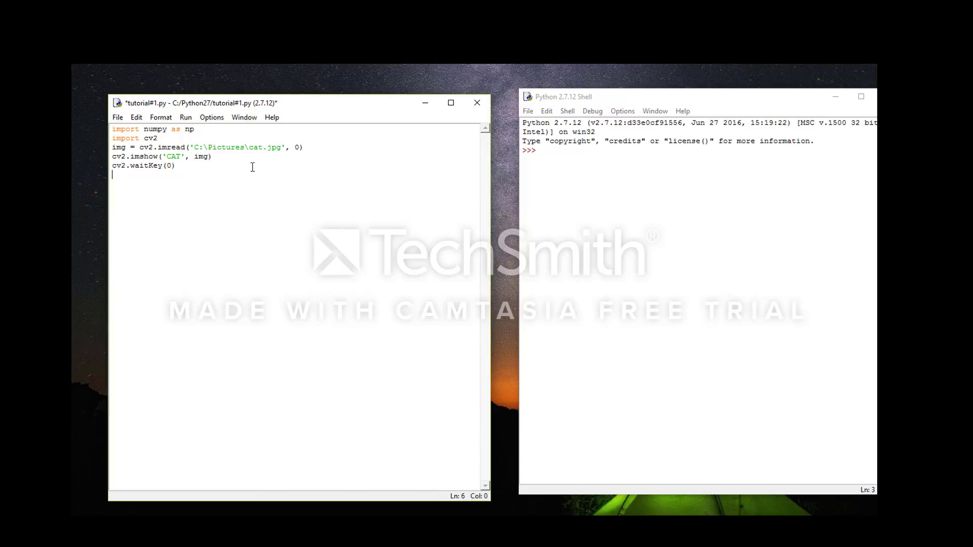
# Step: Write cv2.destroyAllWindows() to close all image windows afterwards
pyautogui.write('cv2.')
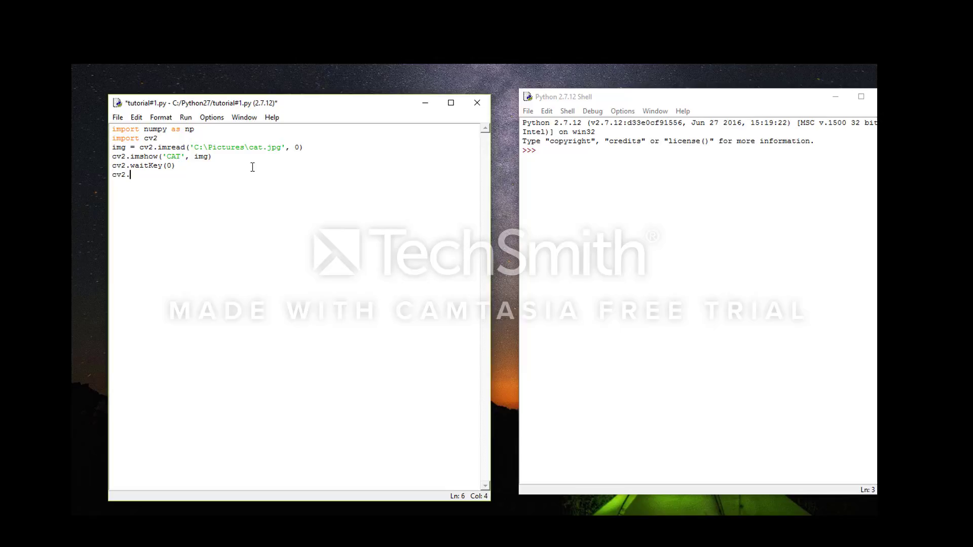
pyautogui.write('dest')
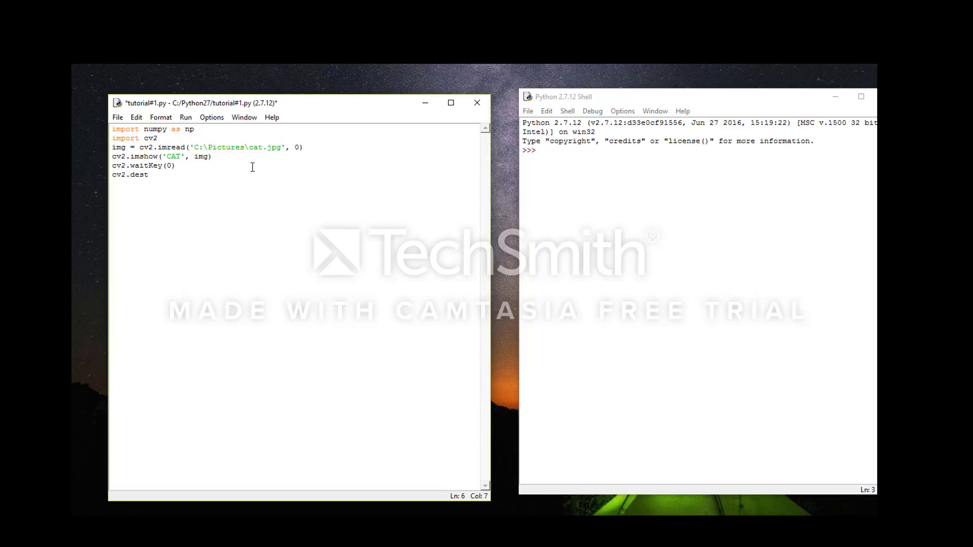
pyautogui.write('royAll')
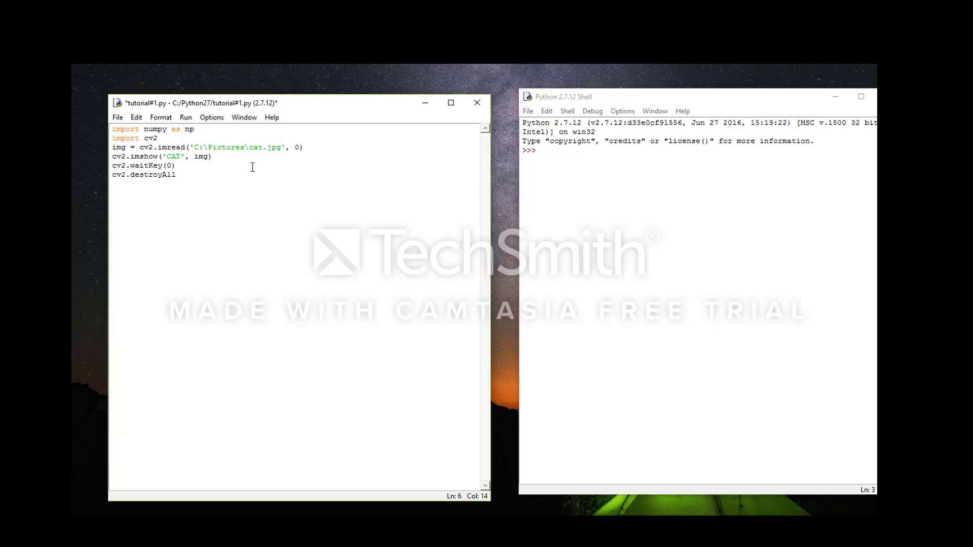
pyautogui.write('Windows(')
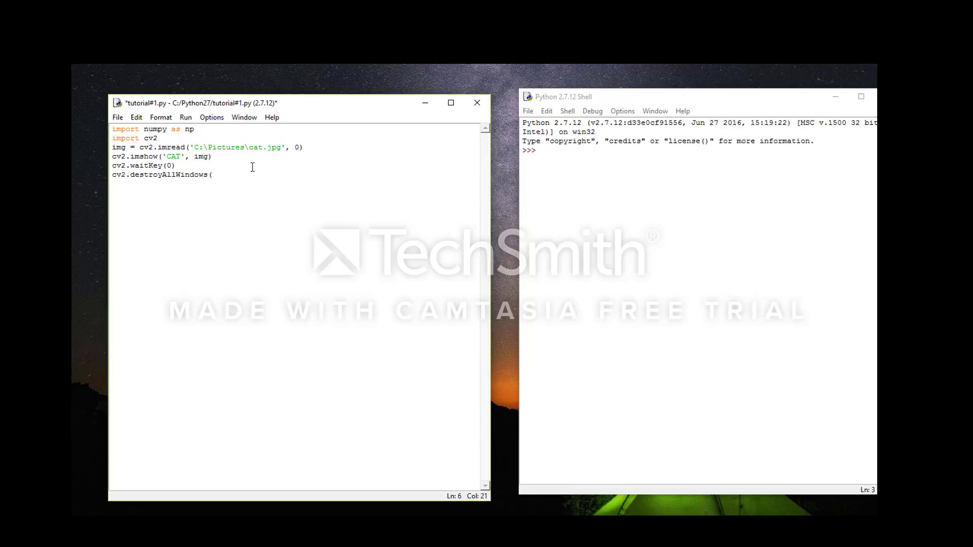
pyautogui.write(')')
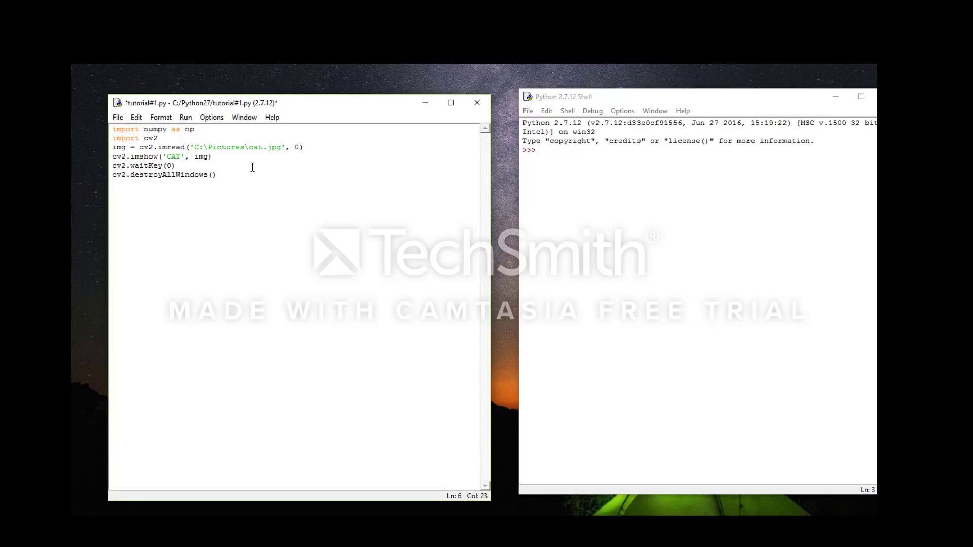
pyautogui.moveTo(188, 178)
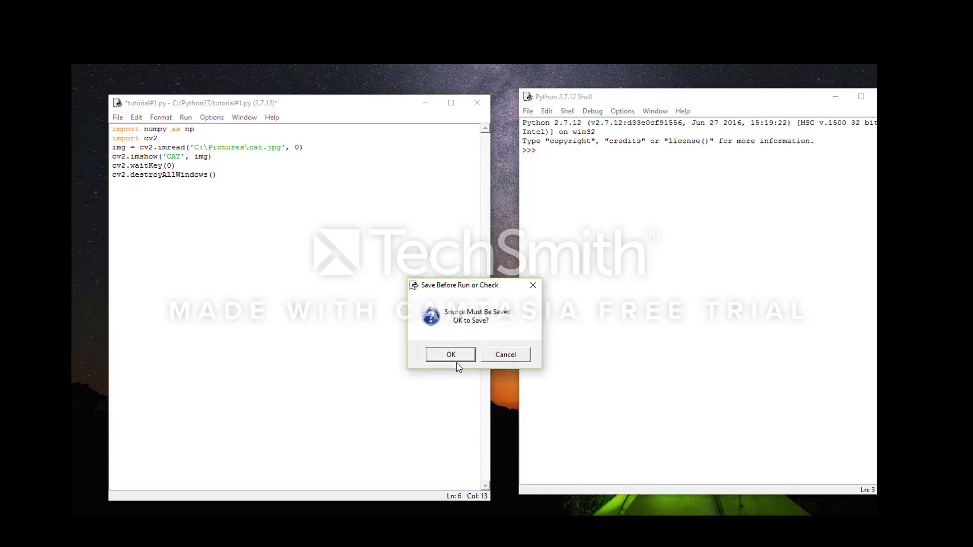
# Step: Save tutorial#1.py before running and run the module with F5
pyautogui.click(450, 355)
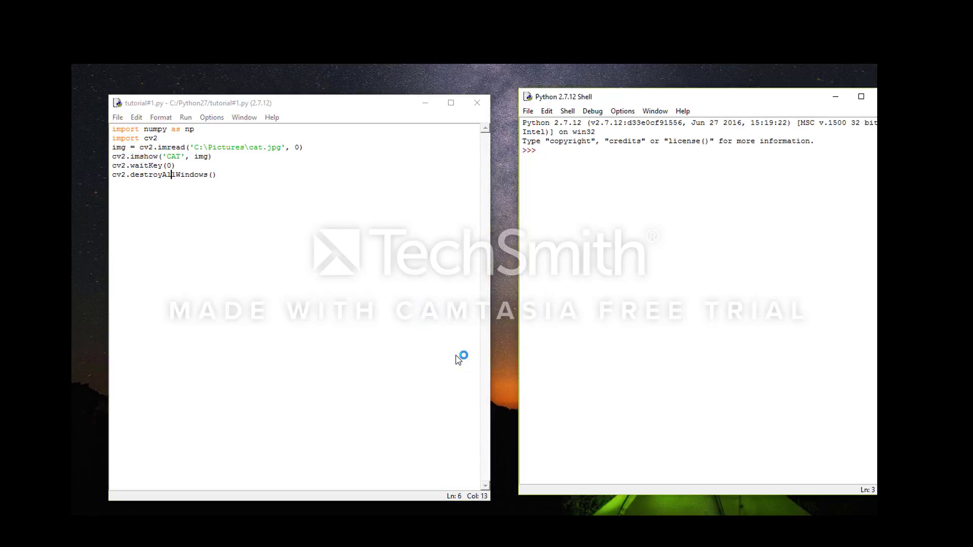
pyautogui.press('F5')
pyautogui.write('cv2')
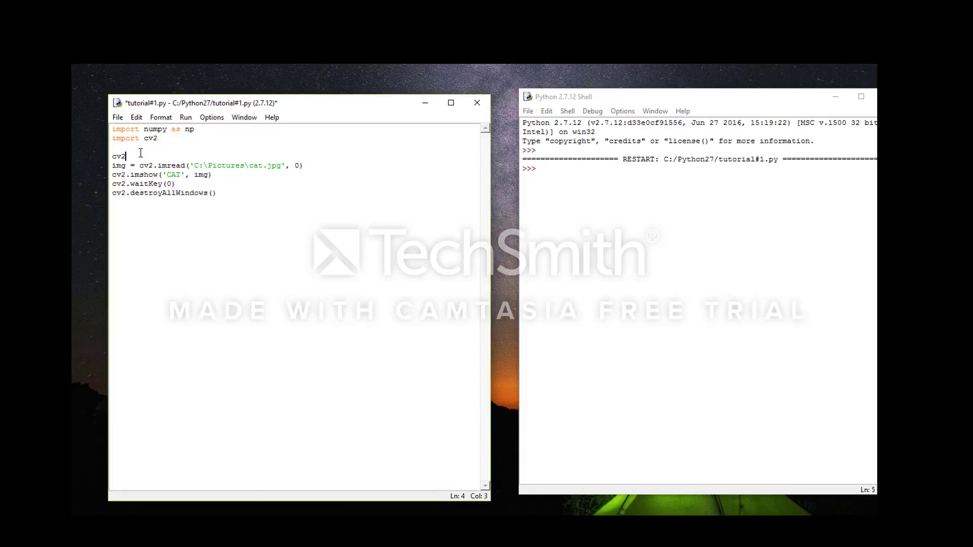
# Step: Write cv2.namedWindow('CAT', cv2.WINDOW_NORMAL) above the imread line for a resizable window
pyautogui.write('.named')
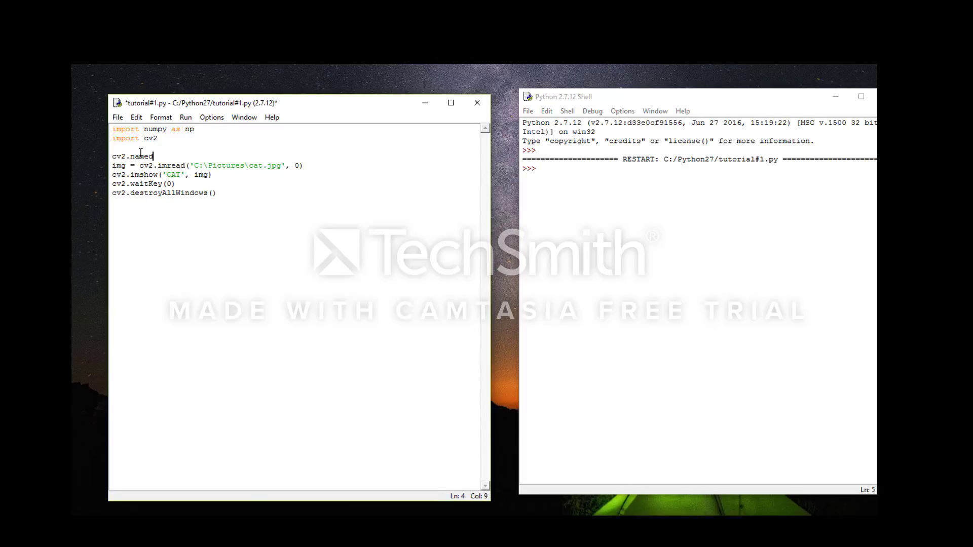
pyautogui.write('Windo')
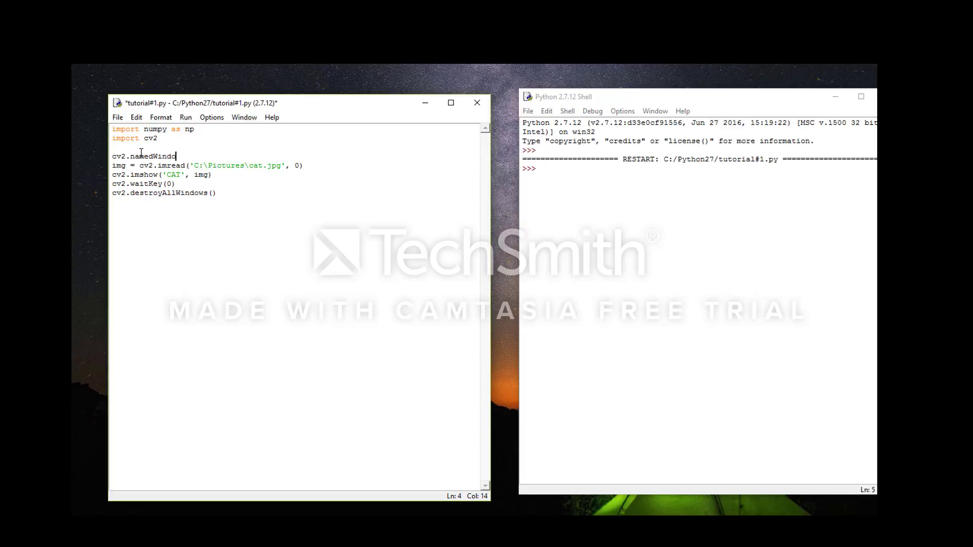
pyautogui.write("('C")
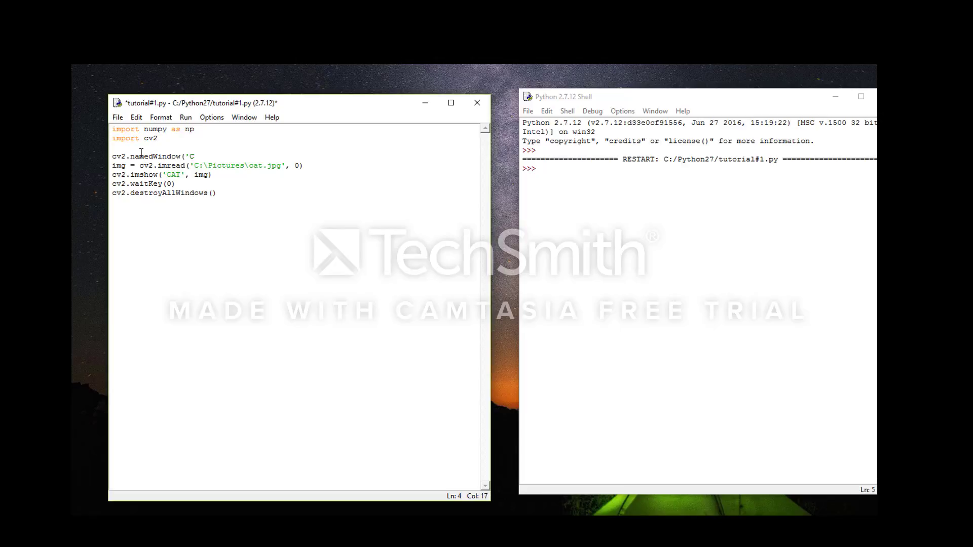
pyautogui.write('AT')
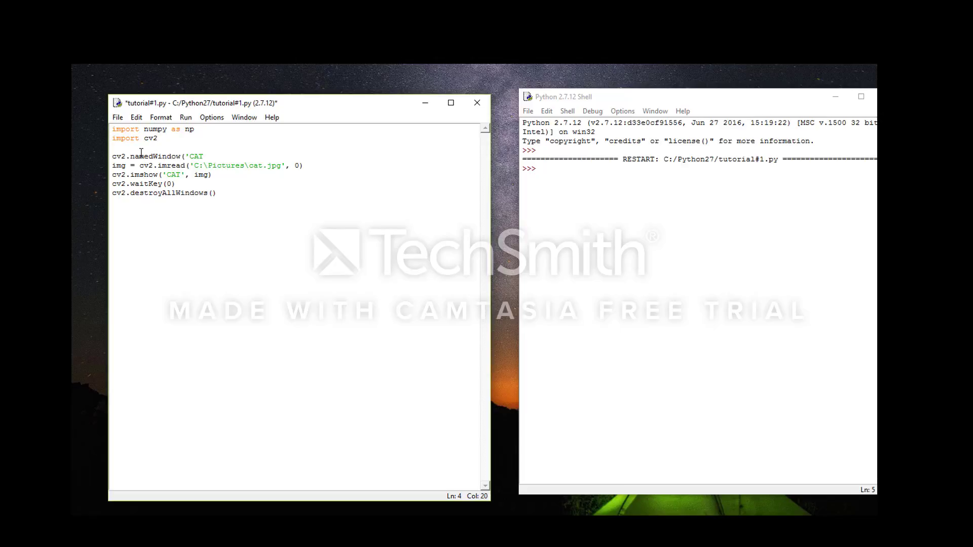
pyautogui.write("',")
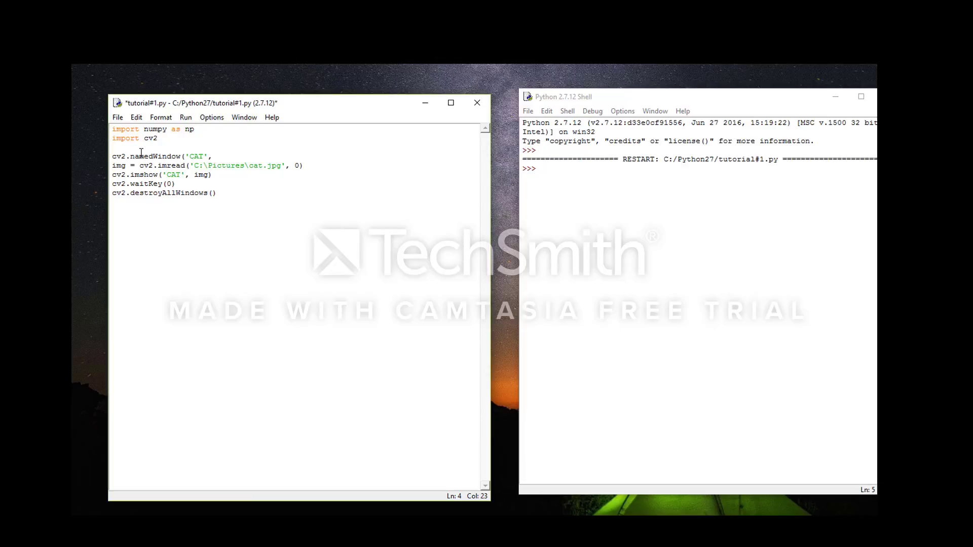
pyautogui.write('cv2.')
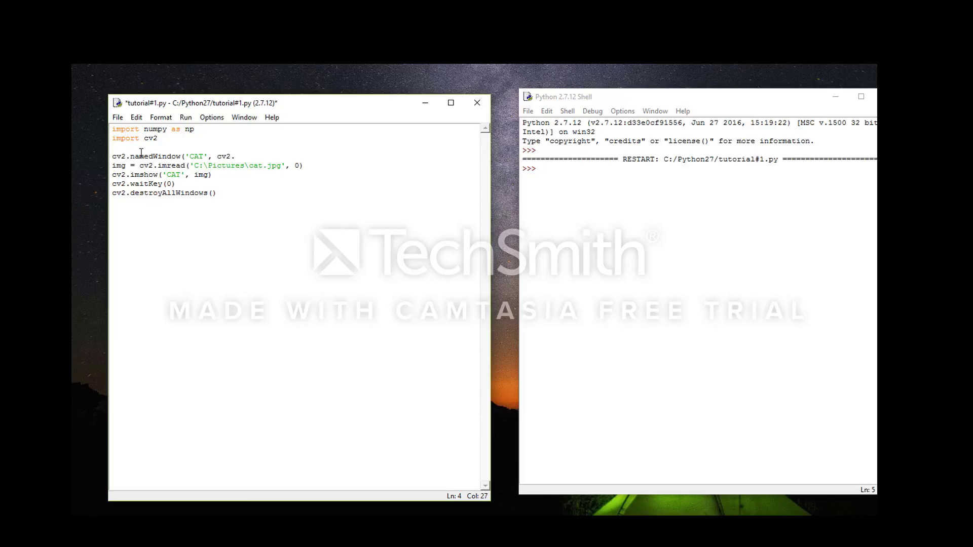
pyautogui.write('WINDOW')
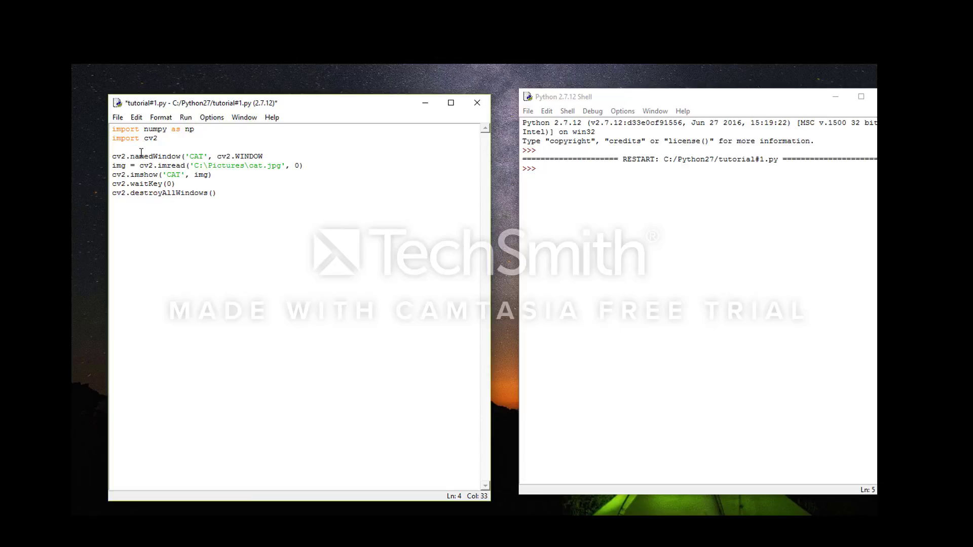
pyautogui.write('_NORMAL')
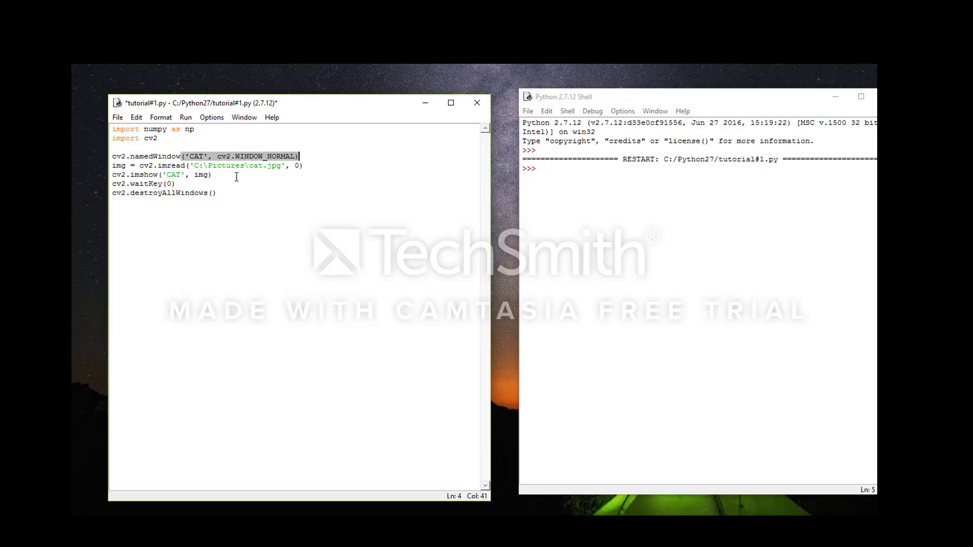
# Step: Run the module, saving first, and view the grayscale cat in the CAT window
pyautogui.click(185, 118)
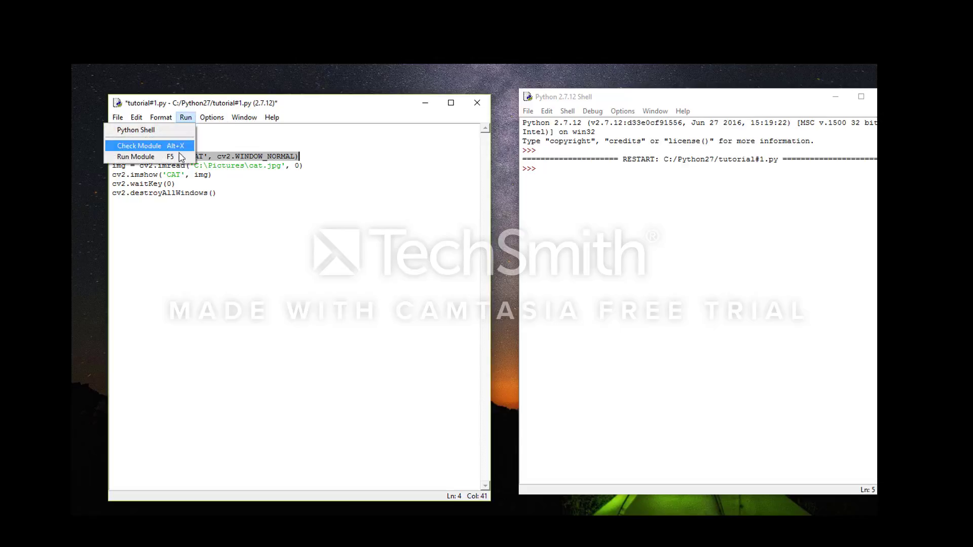
pyautogui.click(139, 145)
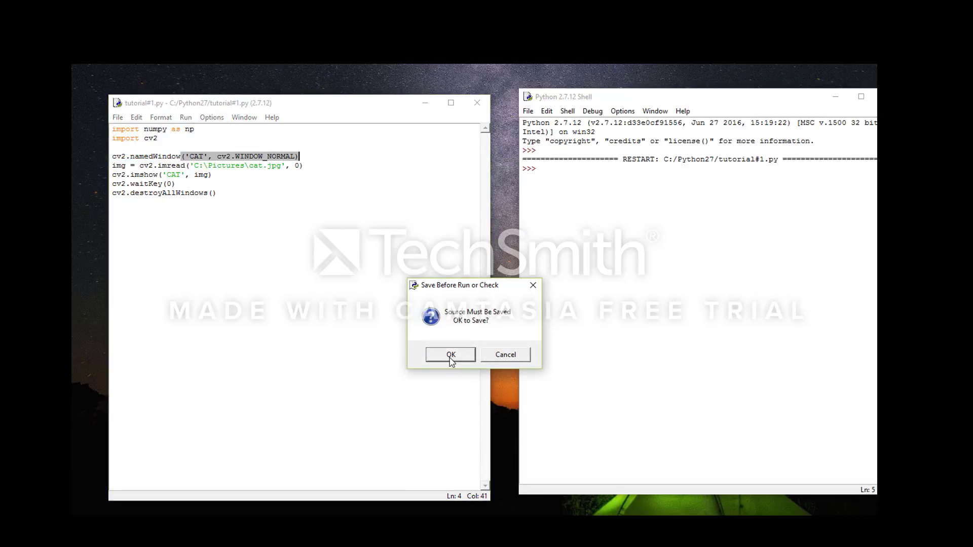
pyautogui.click(450, 355)
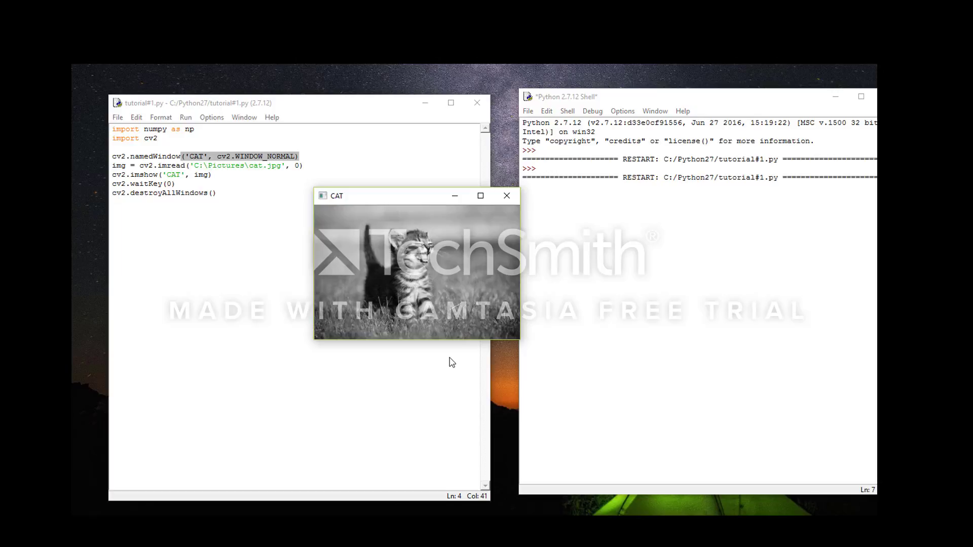
pyautogui.moveTo(554, 249)
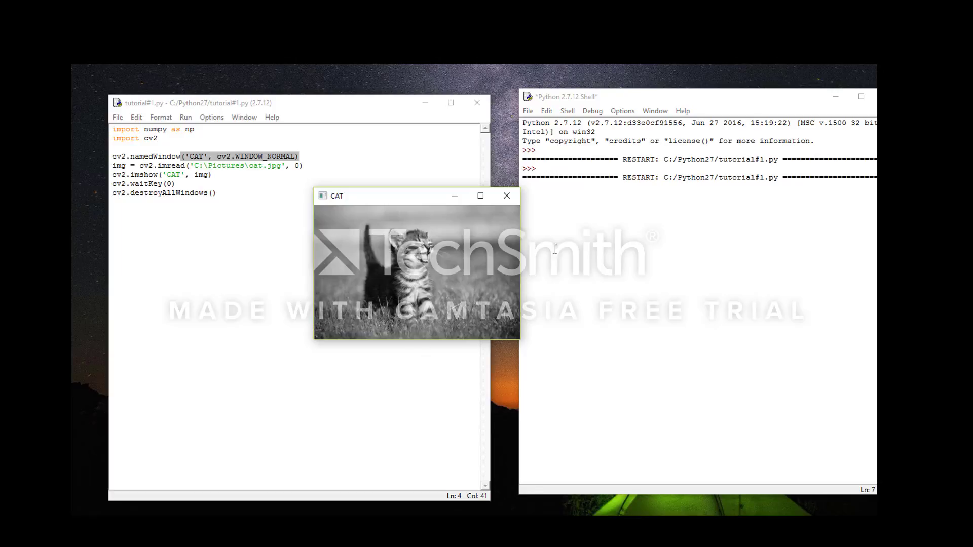
pyautogui.click(506, 196)
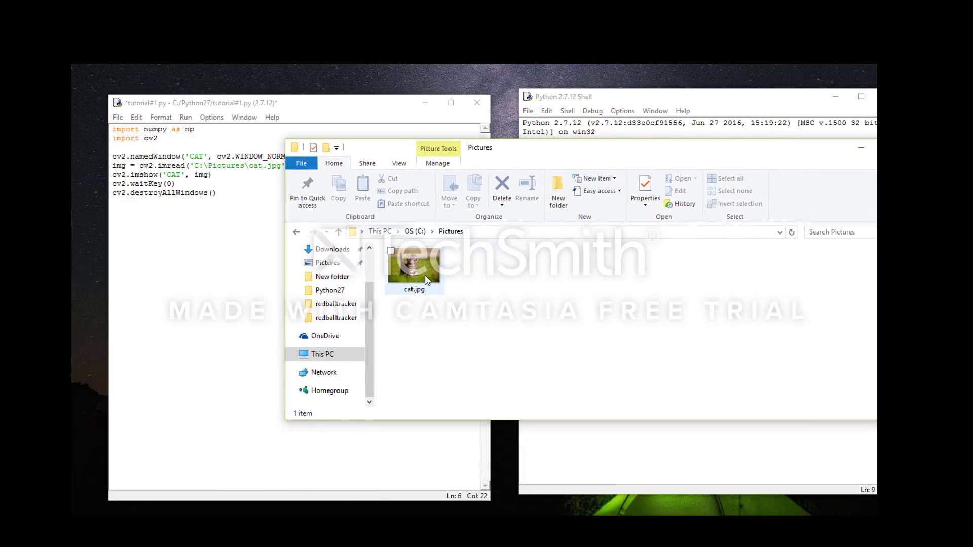
# Step: View the original colour cat.jpg from C:\Pictures in Photos
pyautogui.click(413, 270)
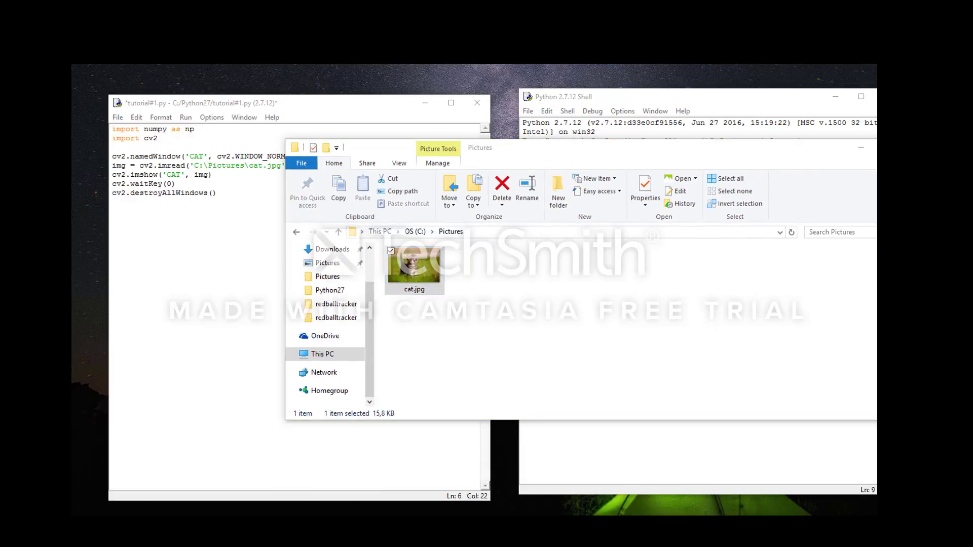
pyautogui.doubleClick(413, 265)
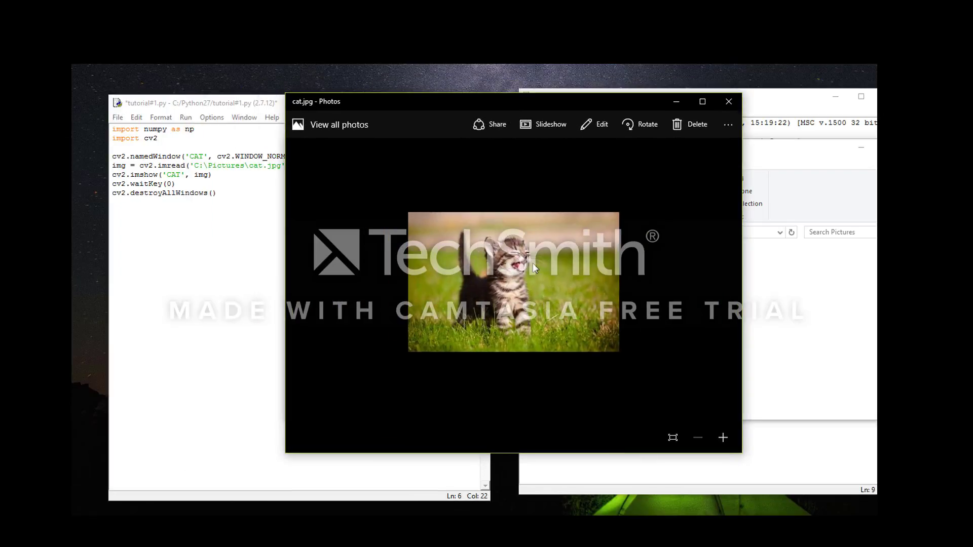
pyautogui.moveTo(446, 266)
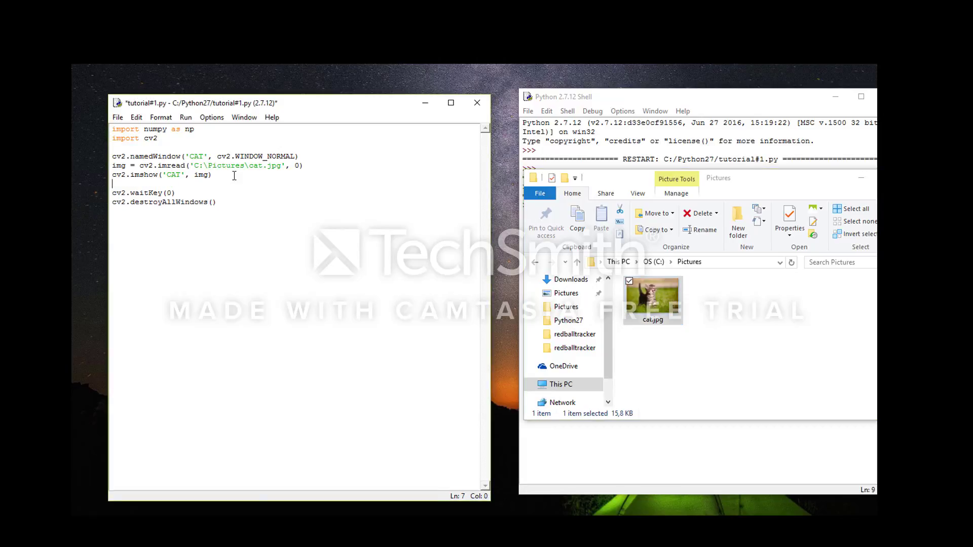
# Step: Add cv2.imwrite('C:\Pictures\graycat.jpg', img) after the imshow line
pyautogui.write('cv2.')
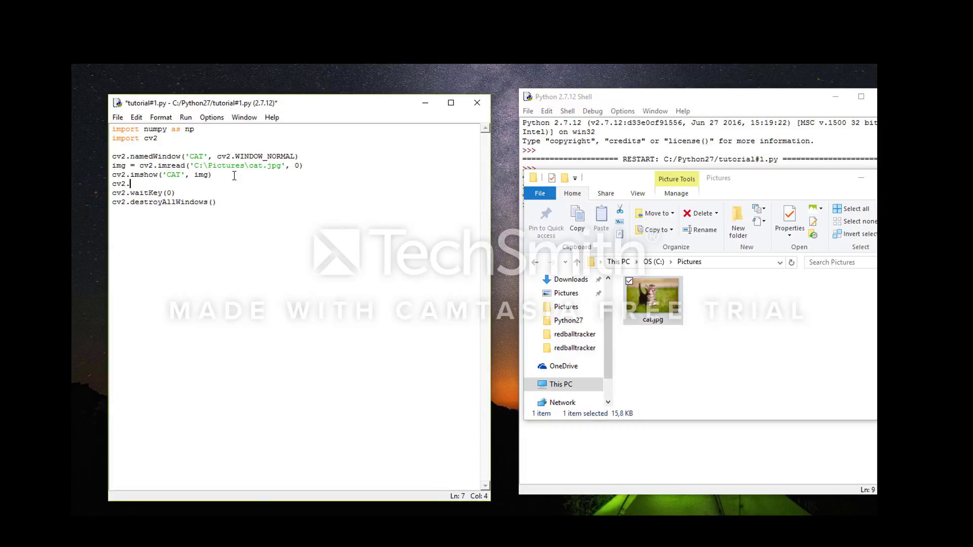
pyautogui.write('imwrite')
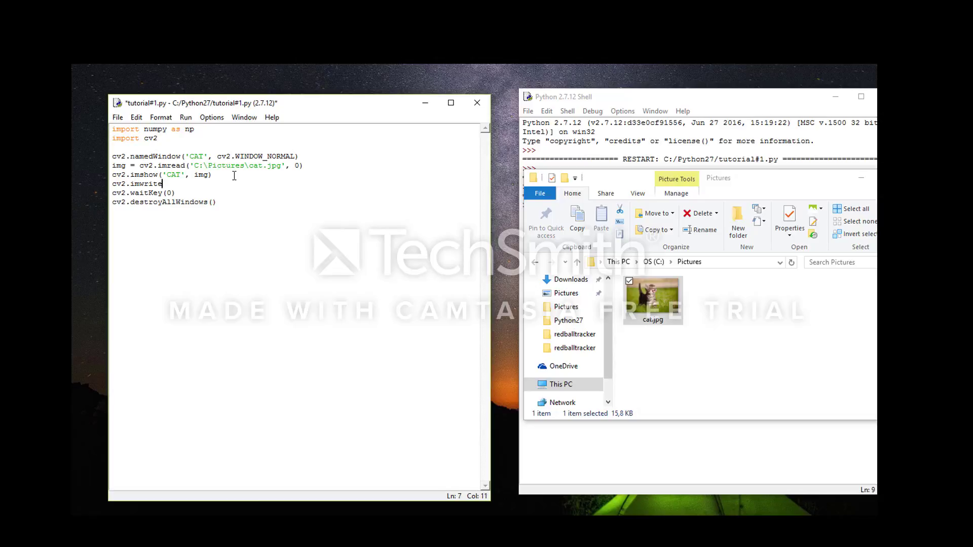
pyautogui.write("('")
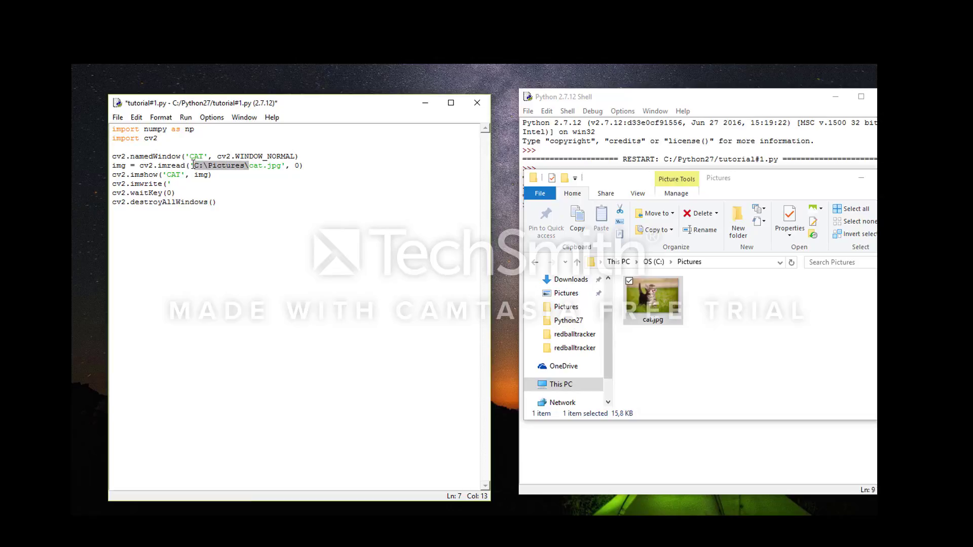
pyautogui.click(197, 184)
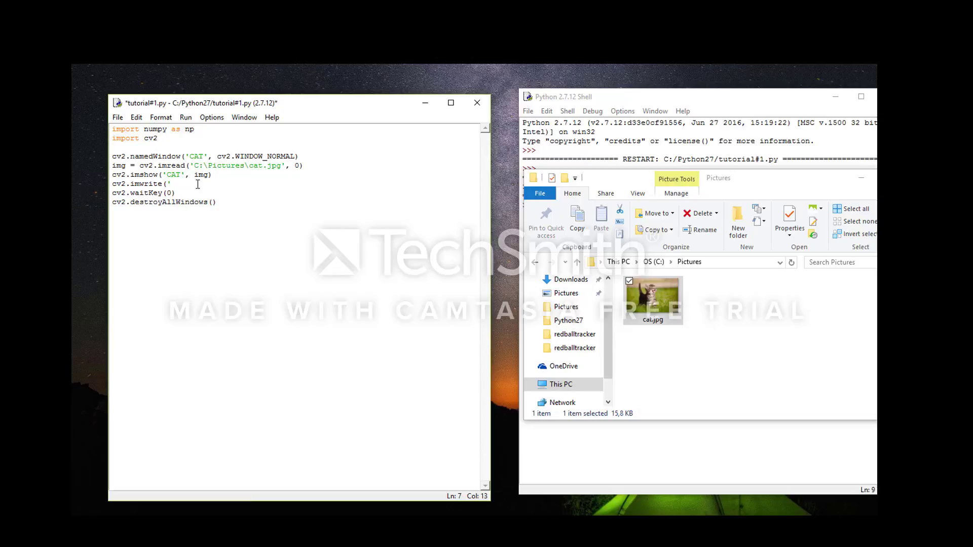
pyautogui.write('C:\\Pictures\\')
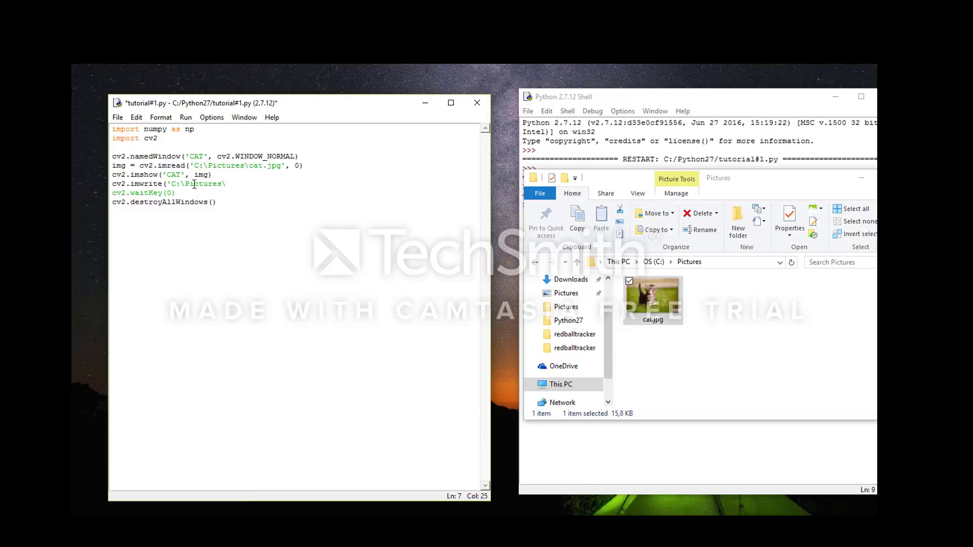
pyautogui.write('graycat')
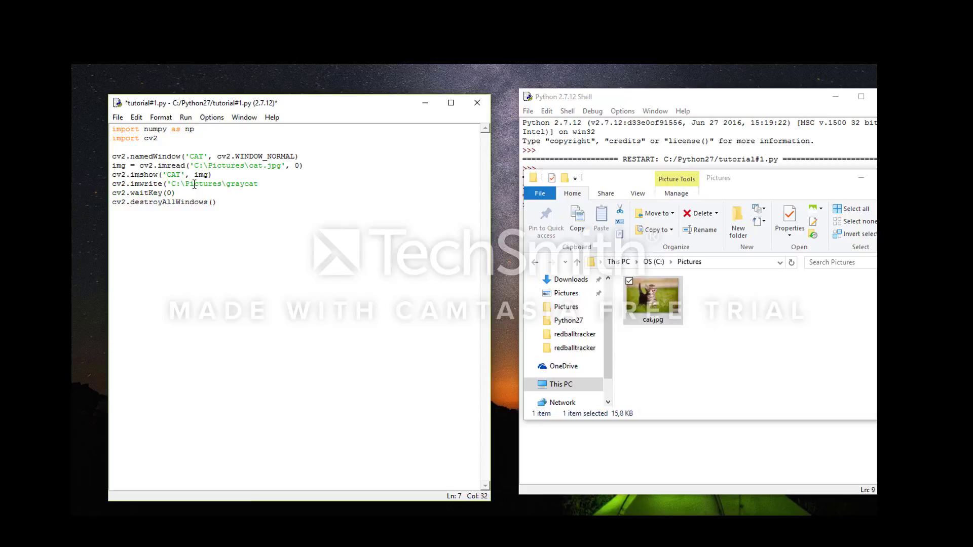
pyautogui.write('.jpg')
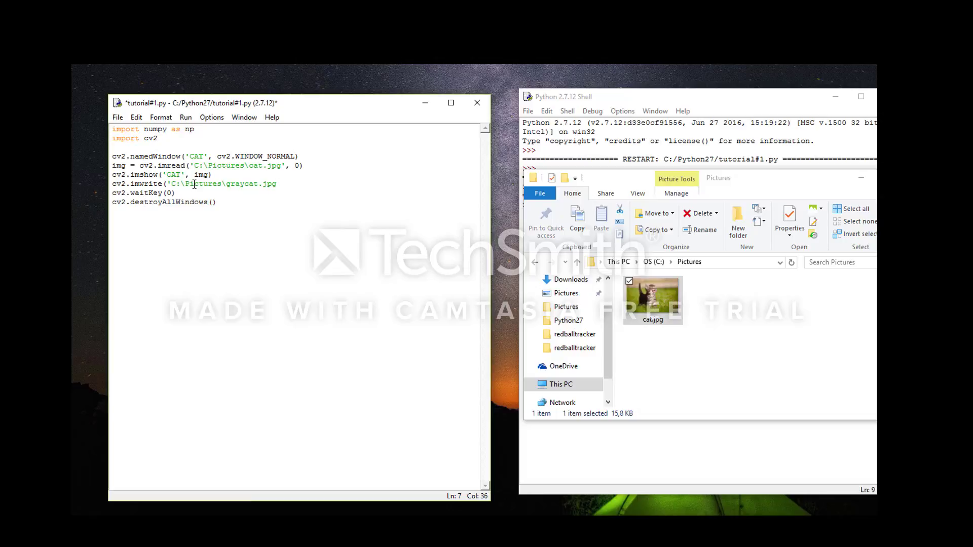
pyautogui.write(',')
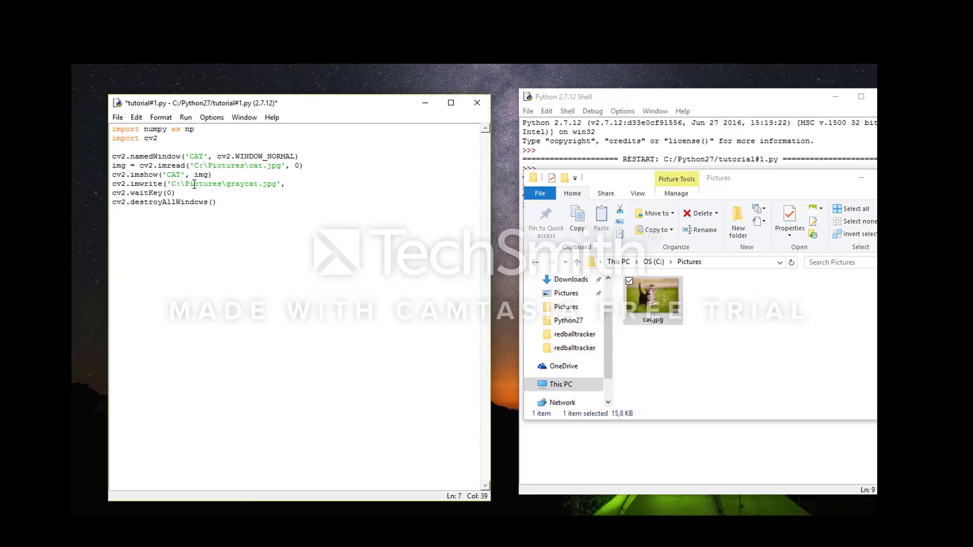
pyautogui.write('img)')
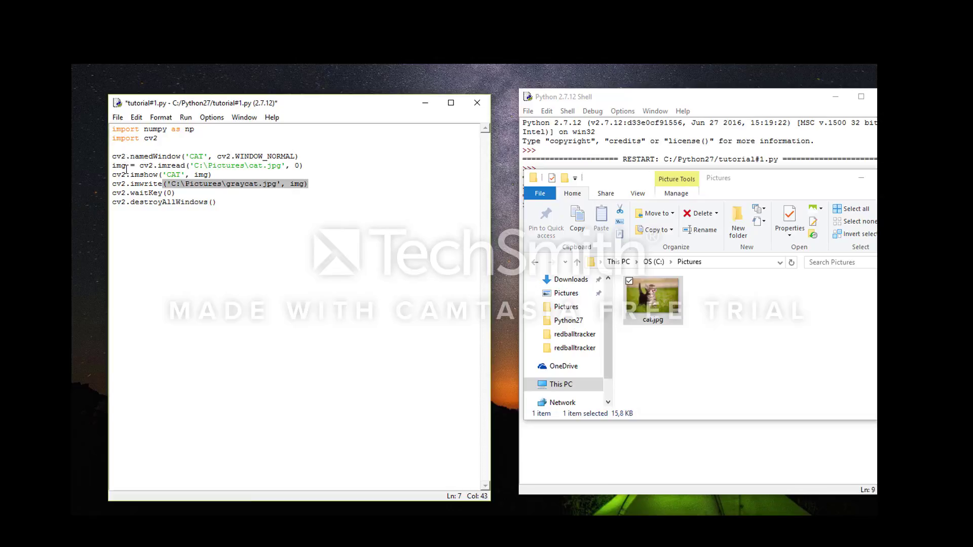
# Step: Run the module so the CAT window shows the gray cat and graycat.jpg is written
pyautogui.click(185, 117)
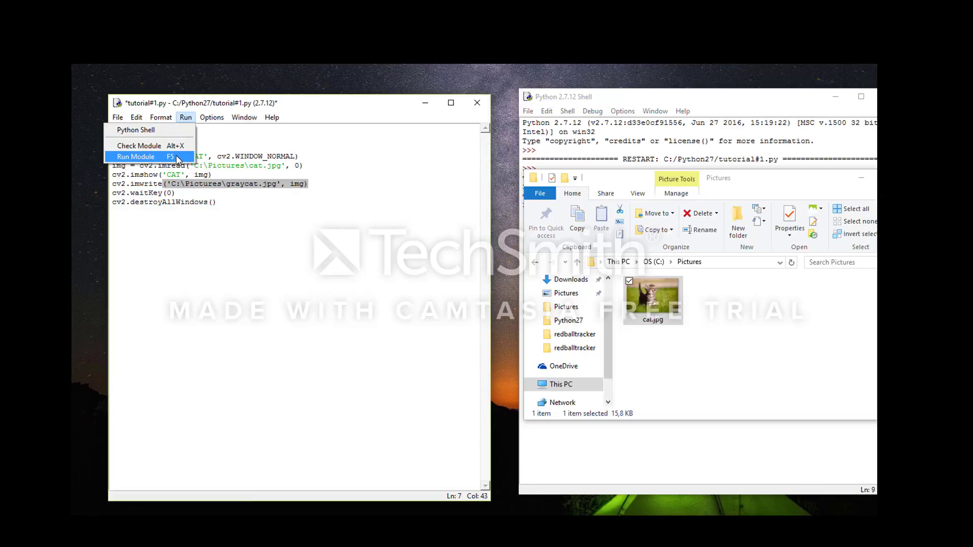
pyautogui.click(134, 156)
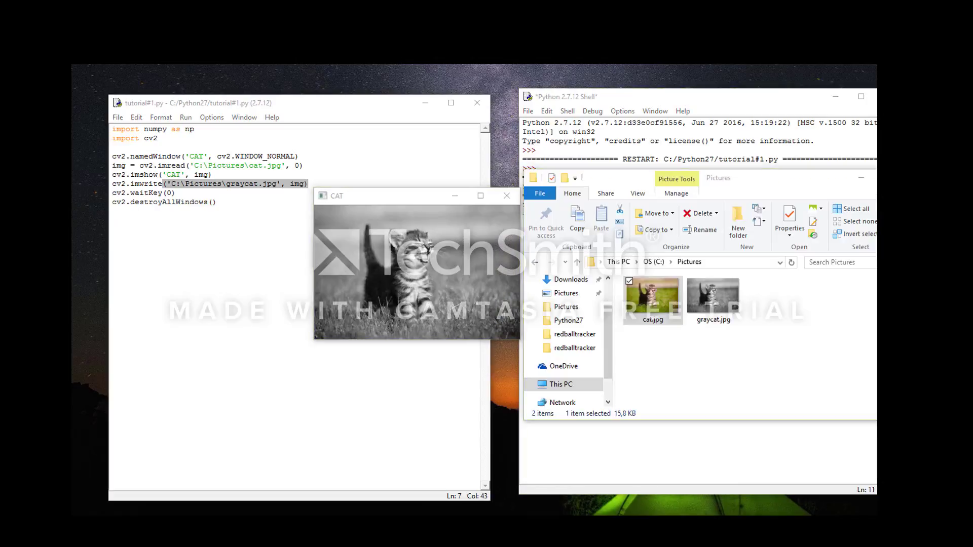
pyautogui.moveTo(730, 308)
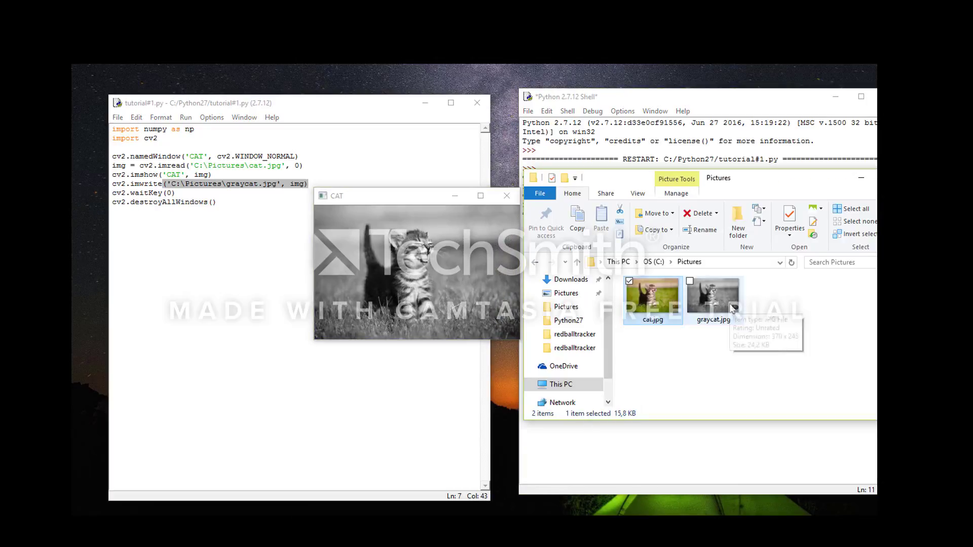